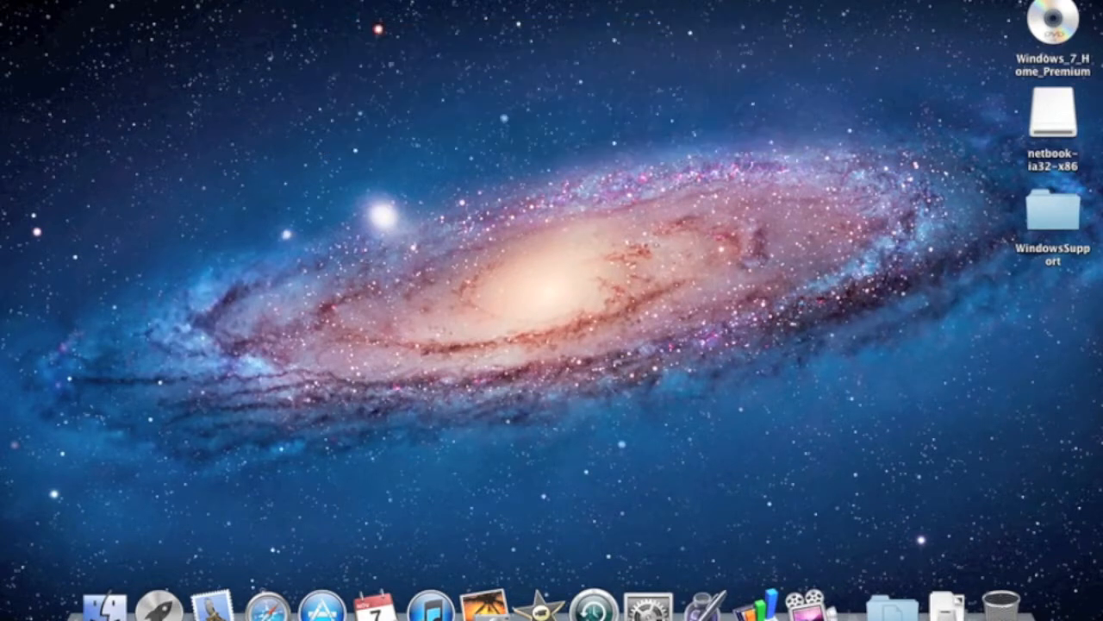
mouse_move(816, 80)
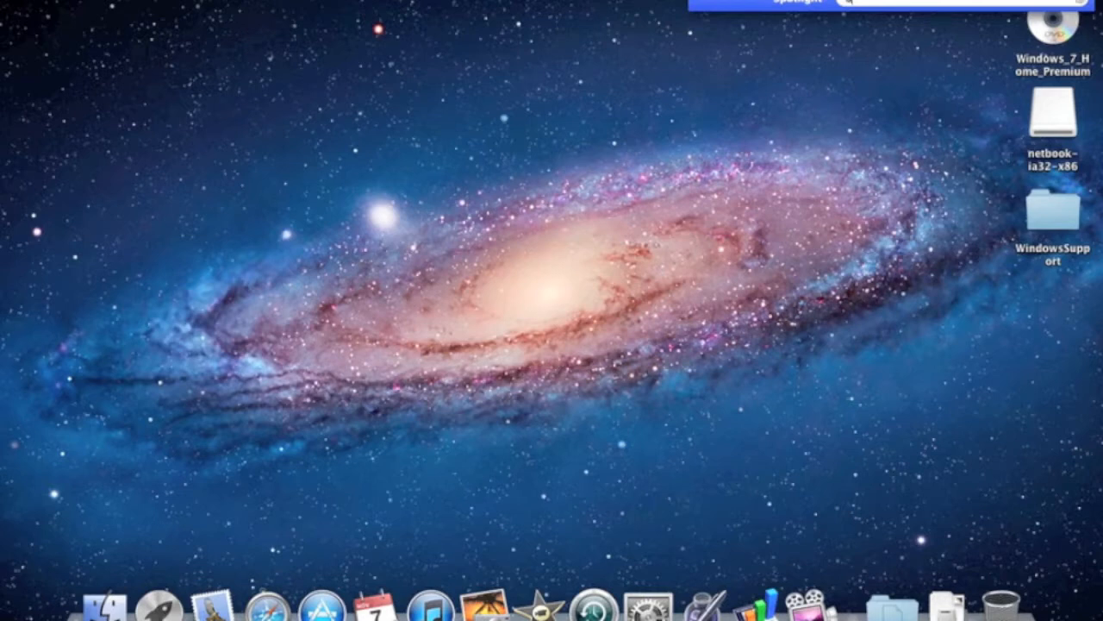
- Search Spotlight for 'boot' to find Boot Camp Assistant
text(boot)
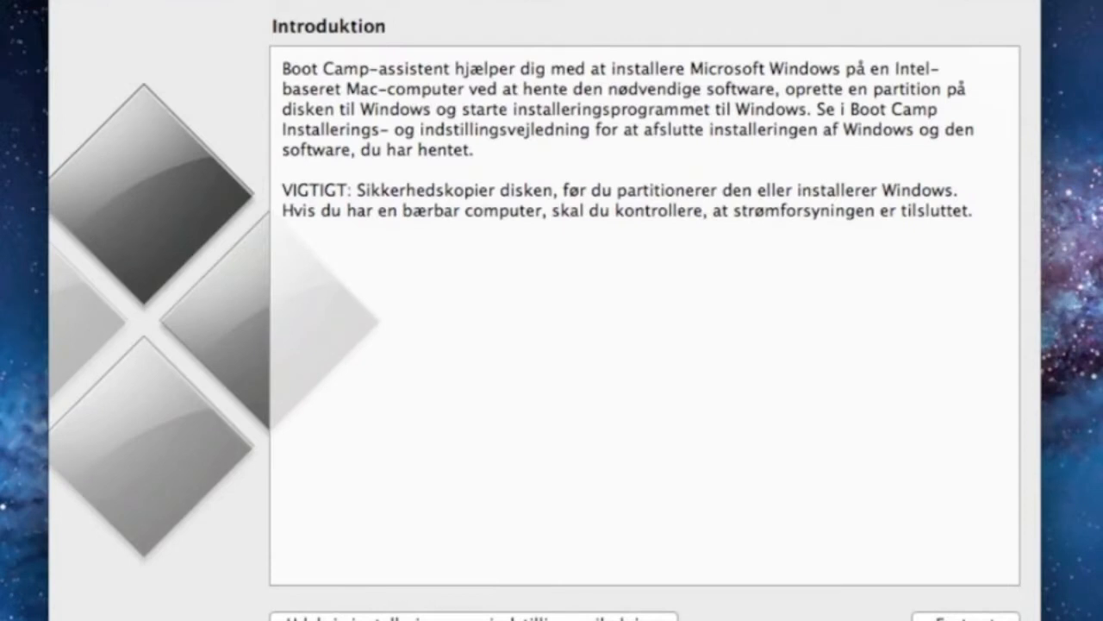
mouse_move(1068, 534)
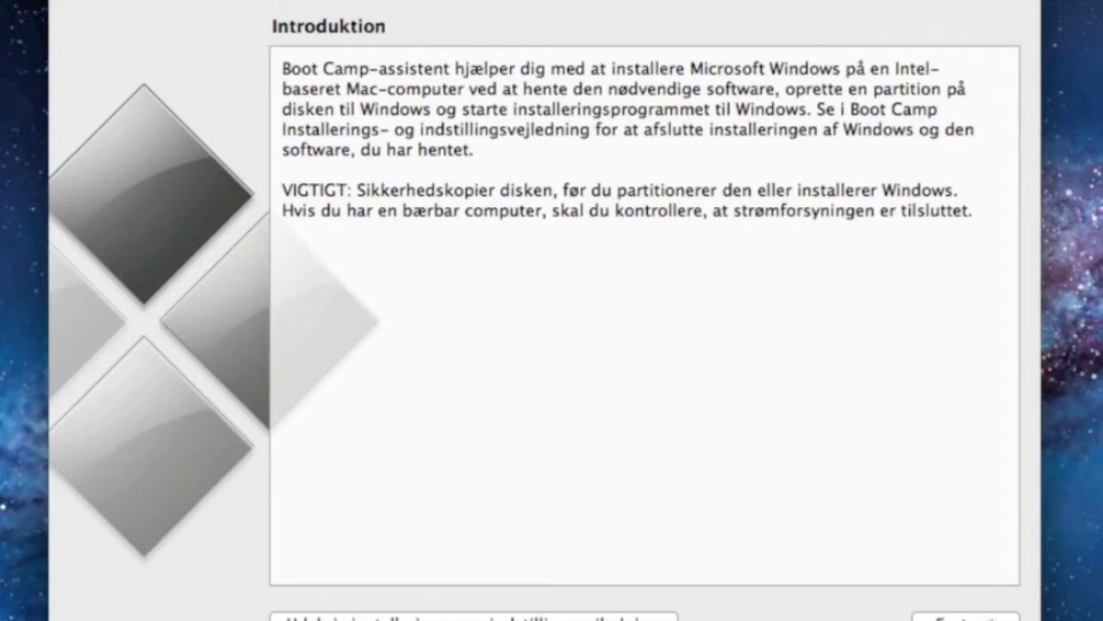
- Move past the introduction and leave only 'Hent den nyeste software' selected
click(964, 615)
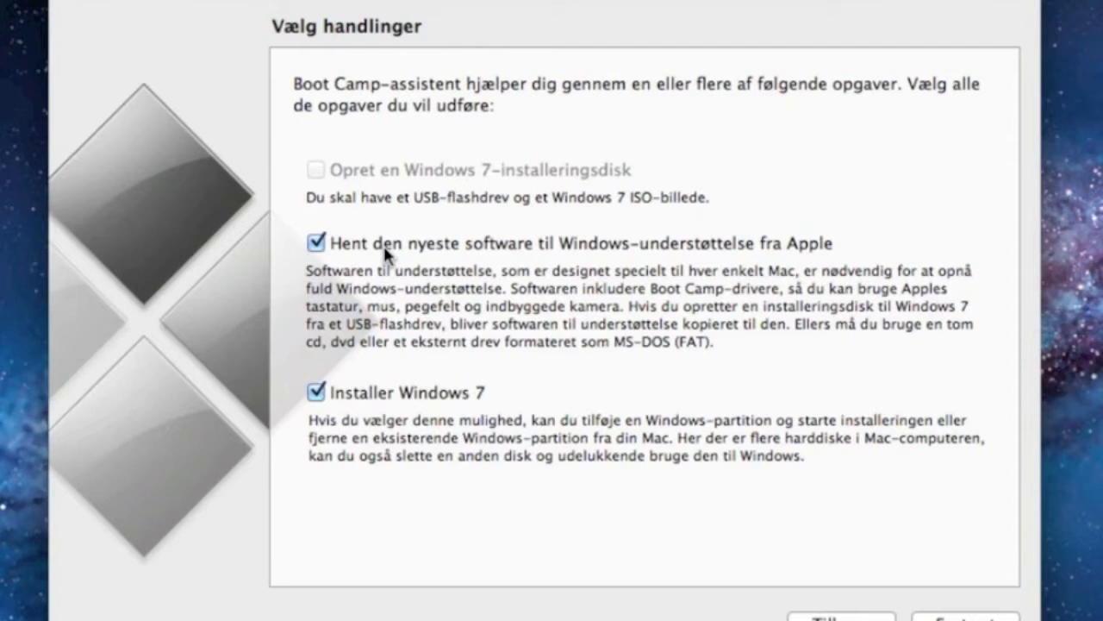
mouse_move(642, 263)
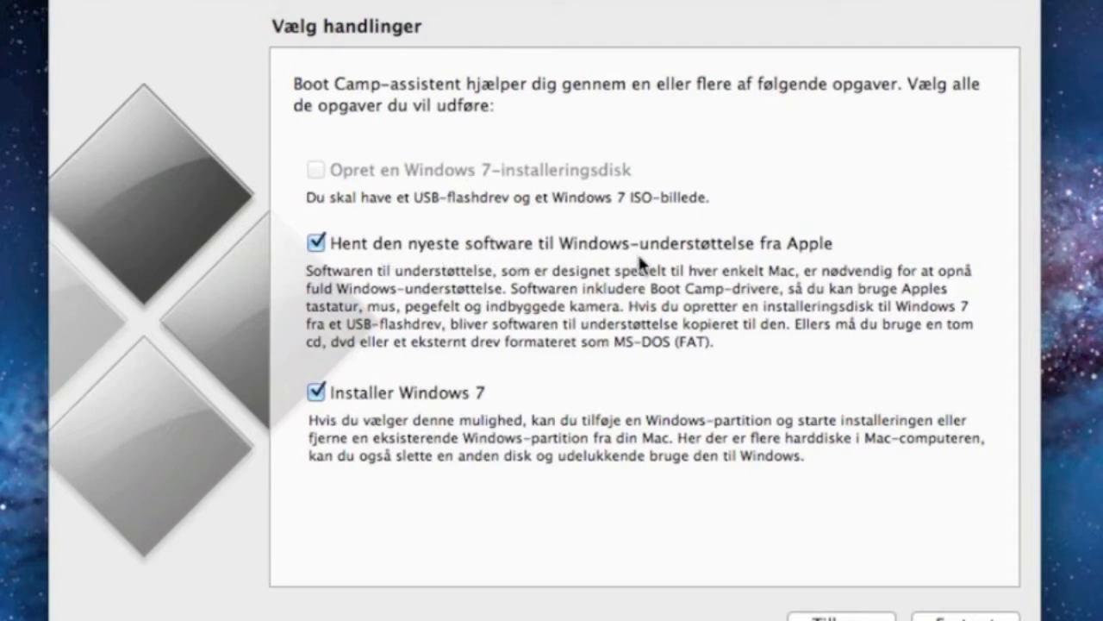
mouse_move(444, 431)
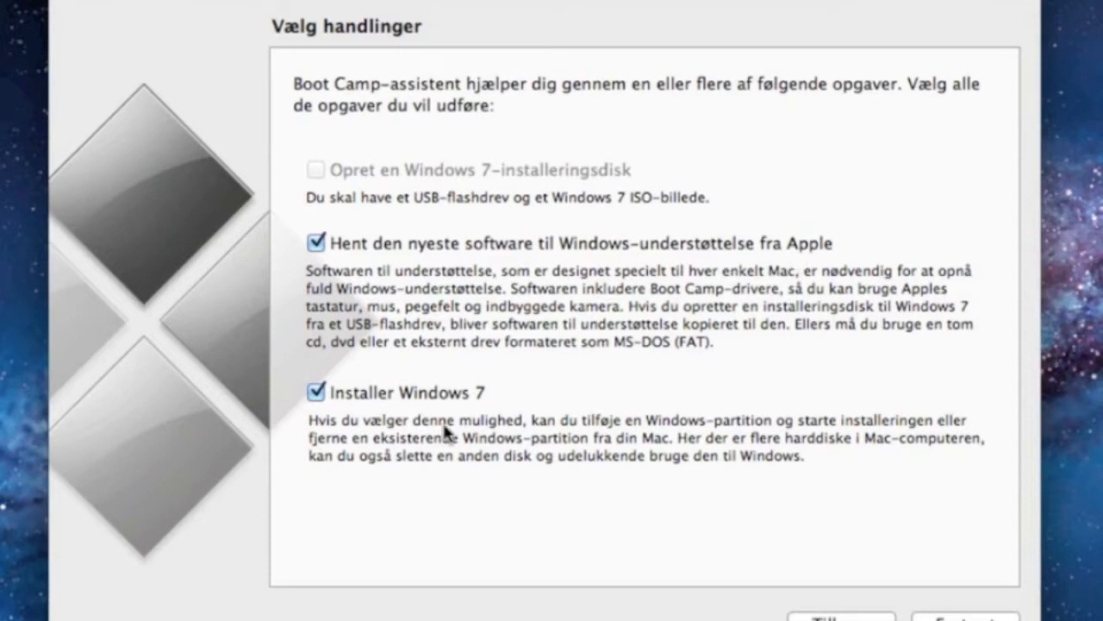
mouse_move(417, 412)
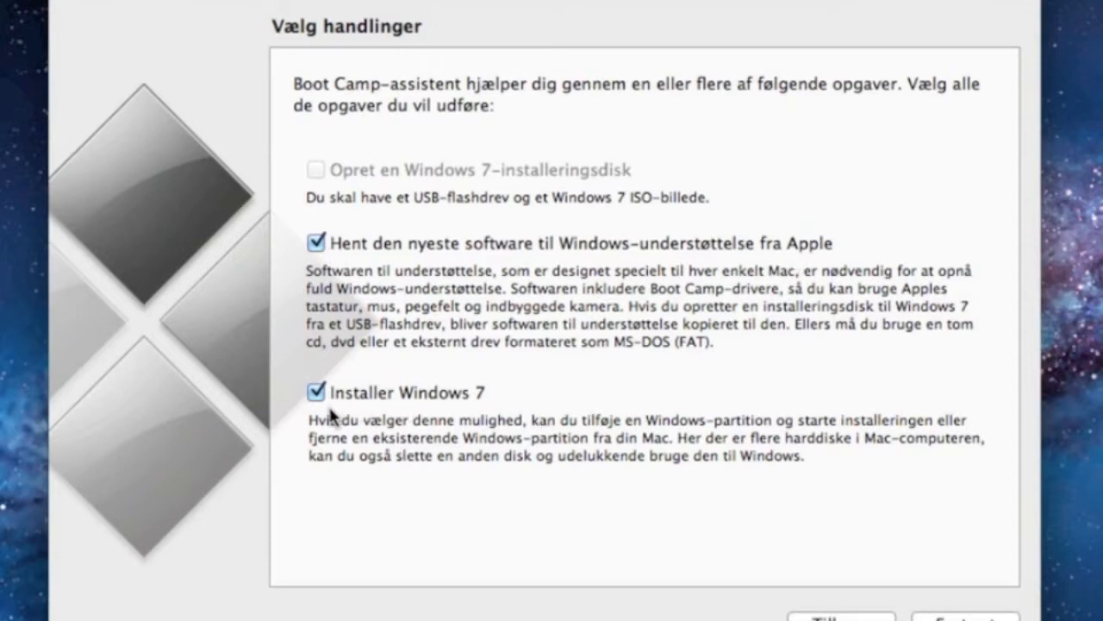
click(316, 392)
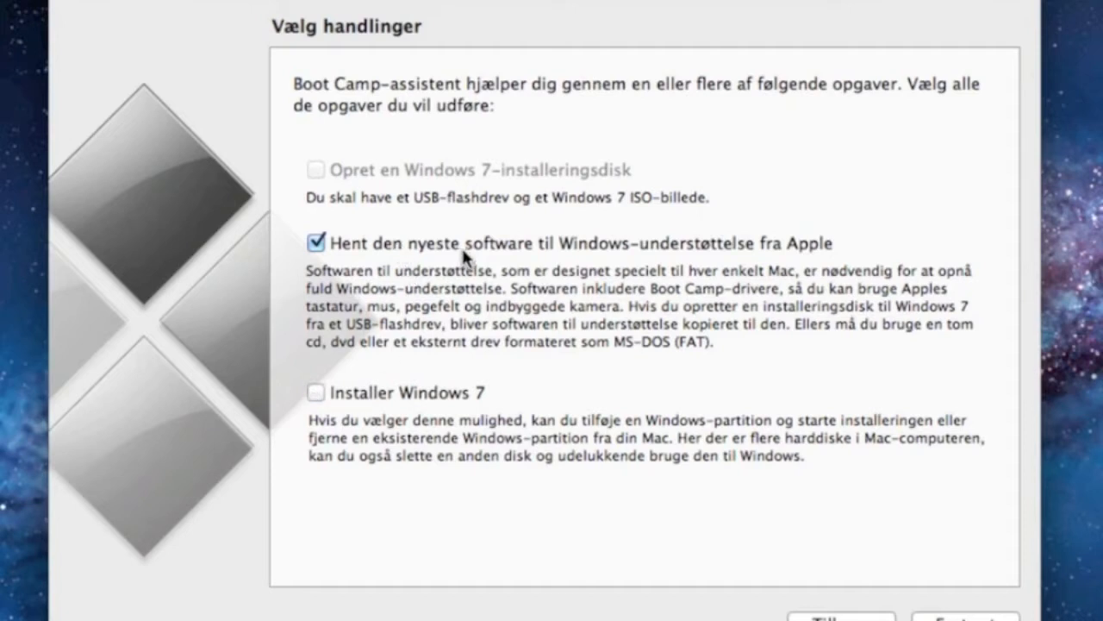
mouse_move(894, 467)
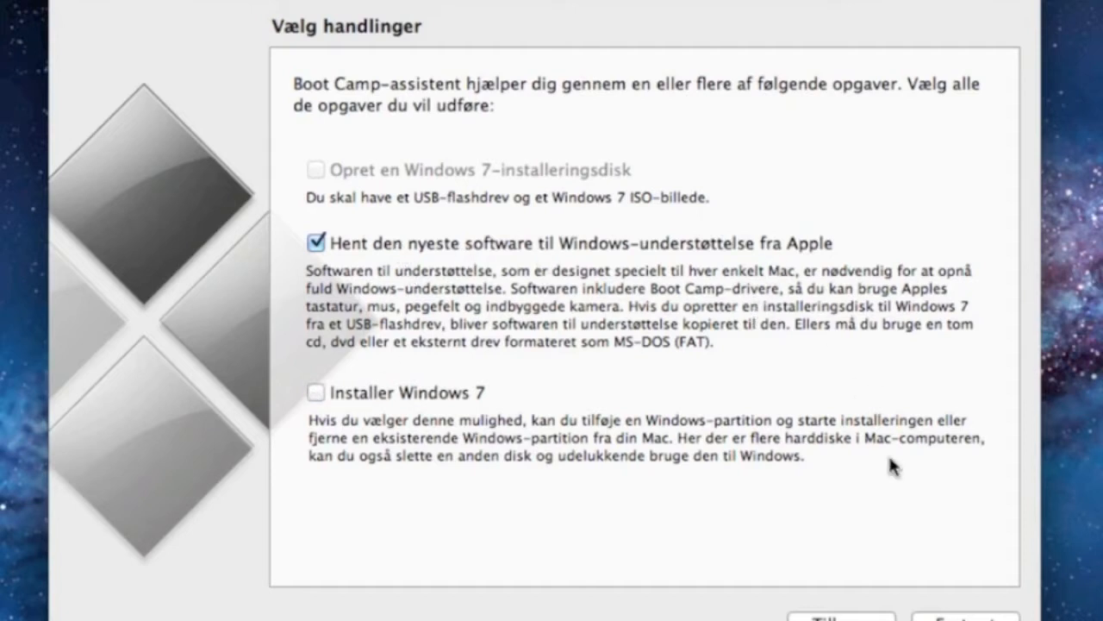
- Archive the Windows support software to Skrivebord using 'Arkiver en kopi til et eksternt drev'
click(965, 616)
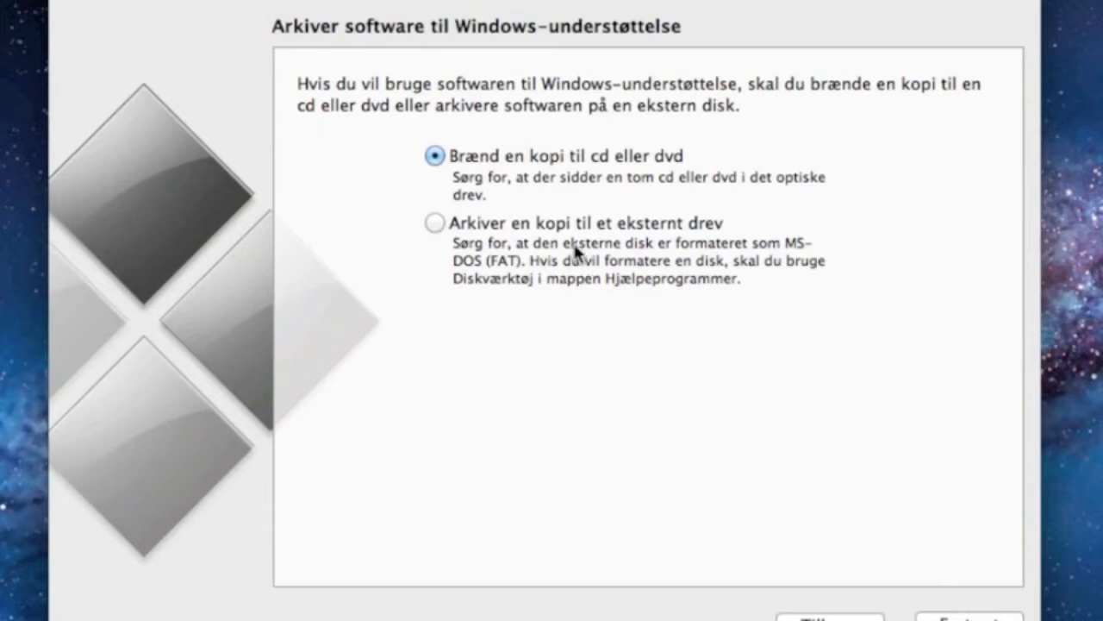
mouse_move(543, 188)
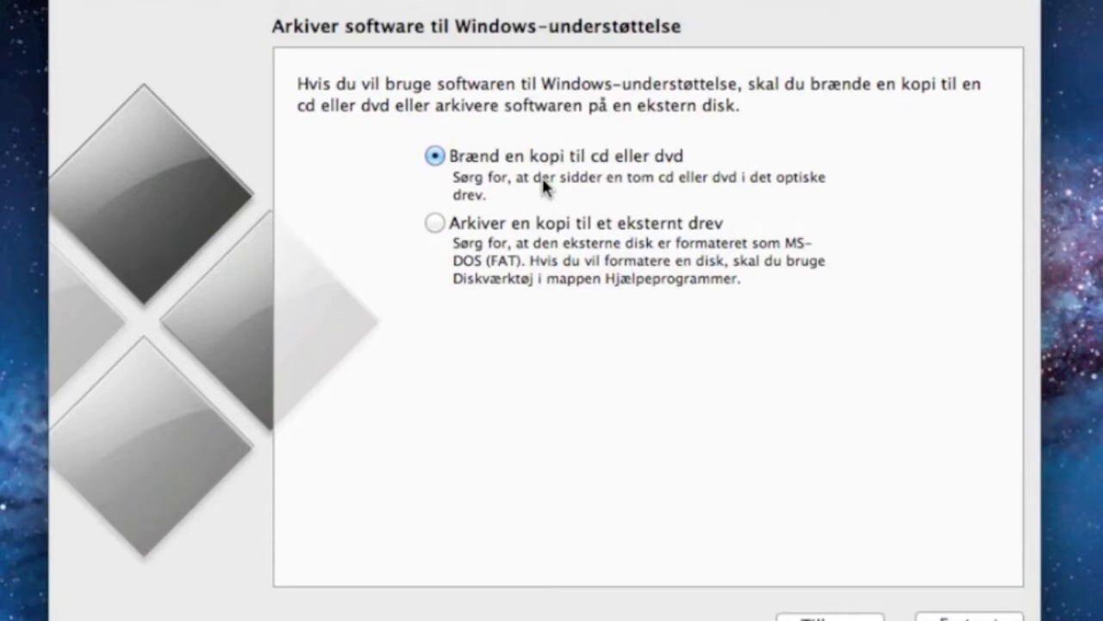
click(434, 222)
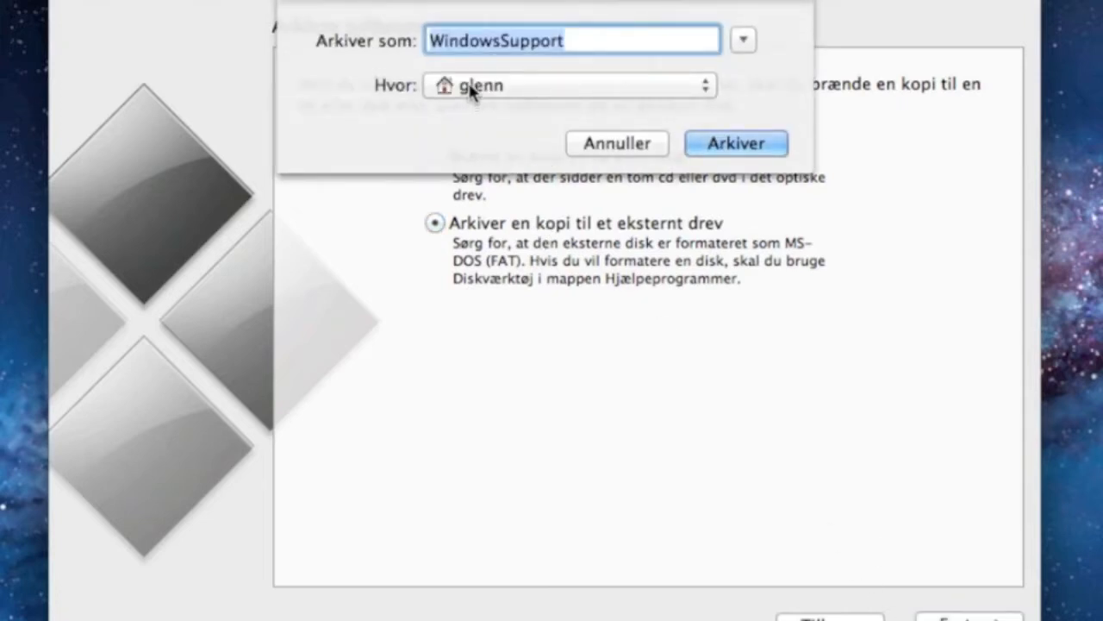
click(569, 85)
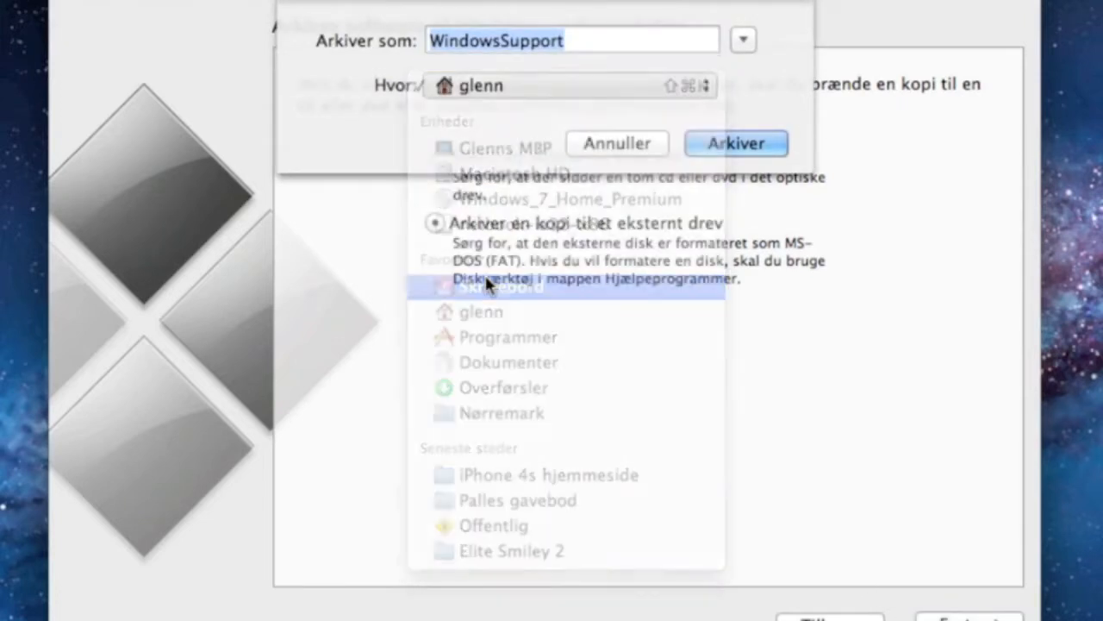
click(502, 287)
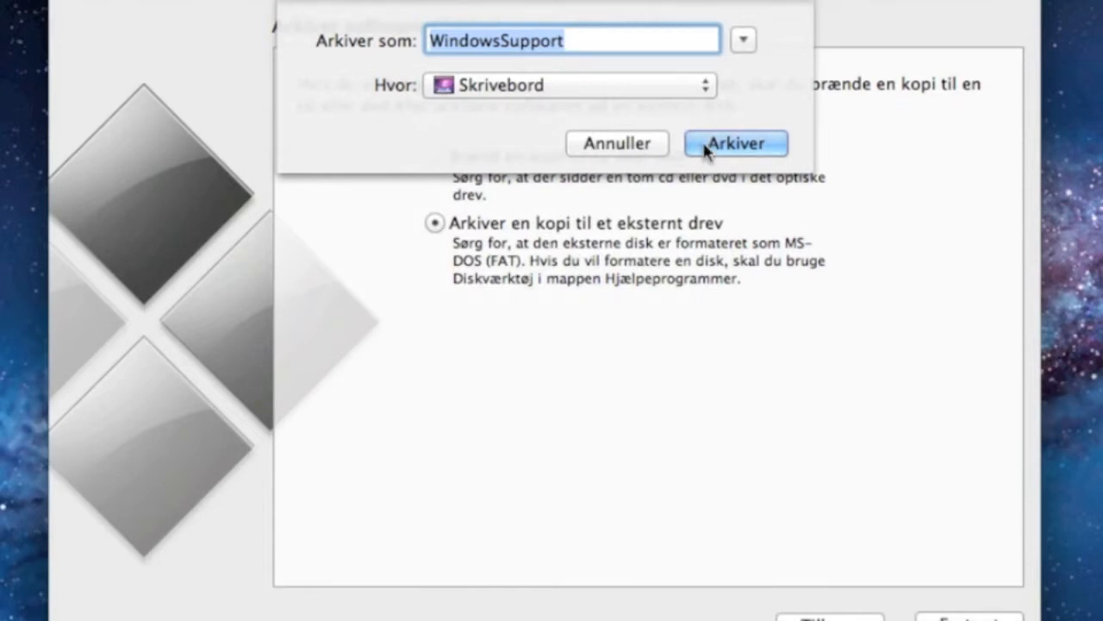
click(735, 143)
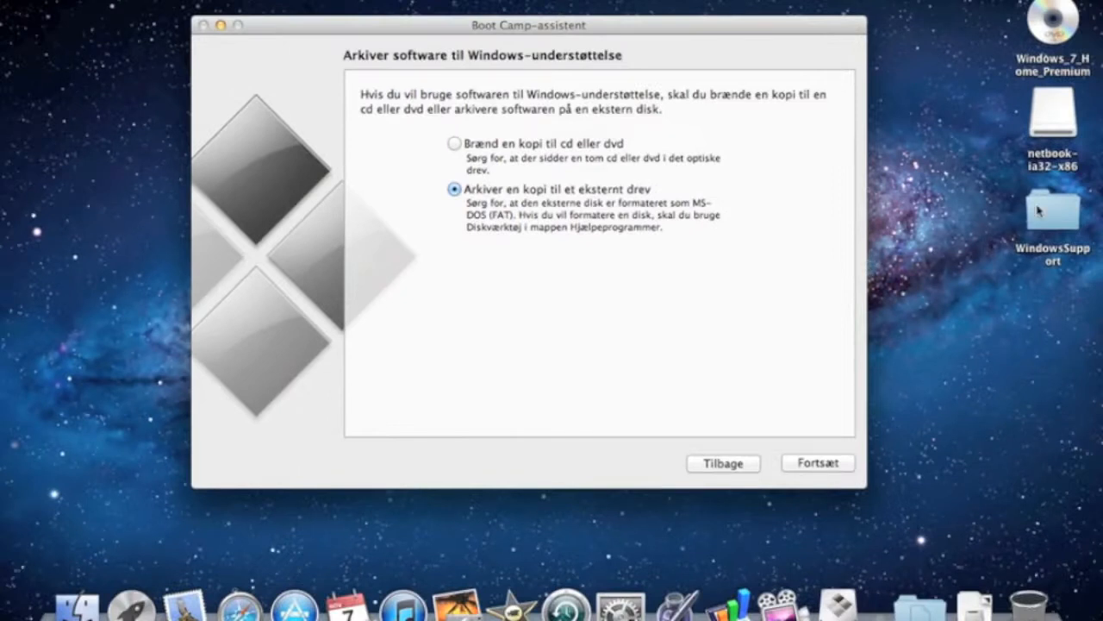
- Check the WindowsSupport folder contents, then go back to the task-selection page
double_click(1052, 211)
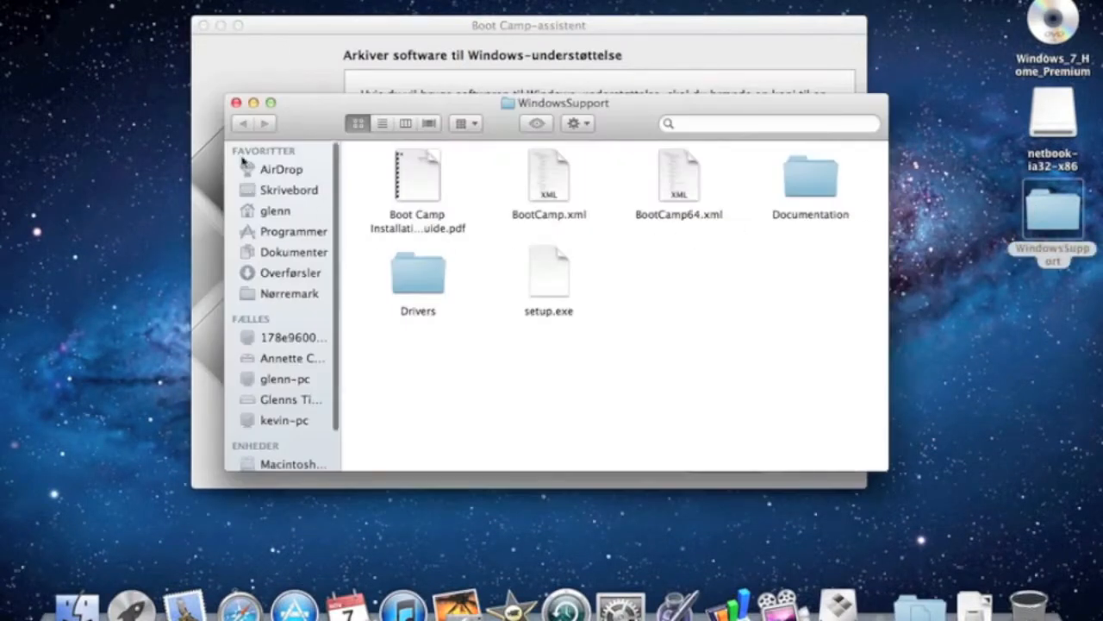
click(236, 103)
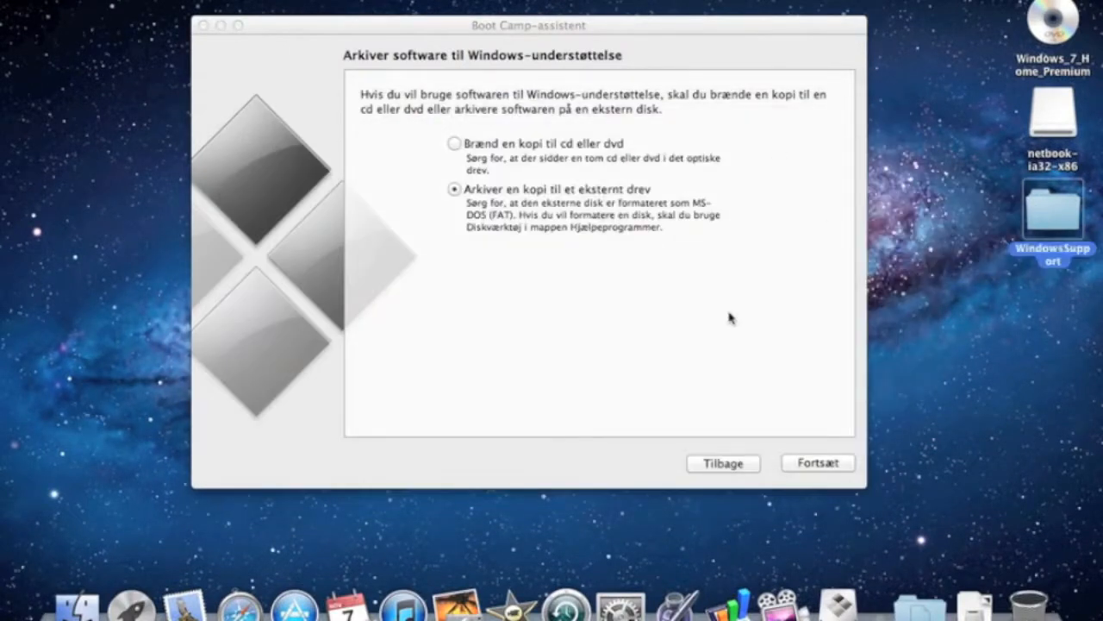
click(723, 463)
text(boot)
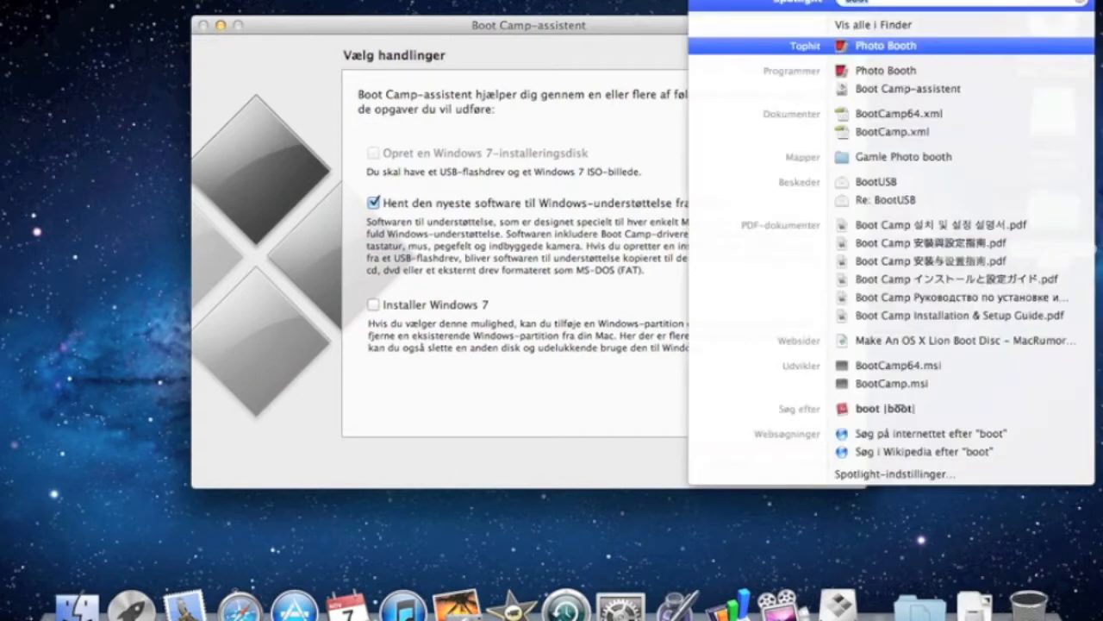
- Erase the 4 GB Kingston drive in Disk Utility as MS-DOS (FAT), named KINGSTON
text(disk)
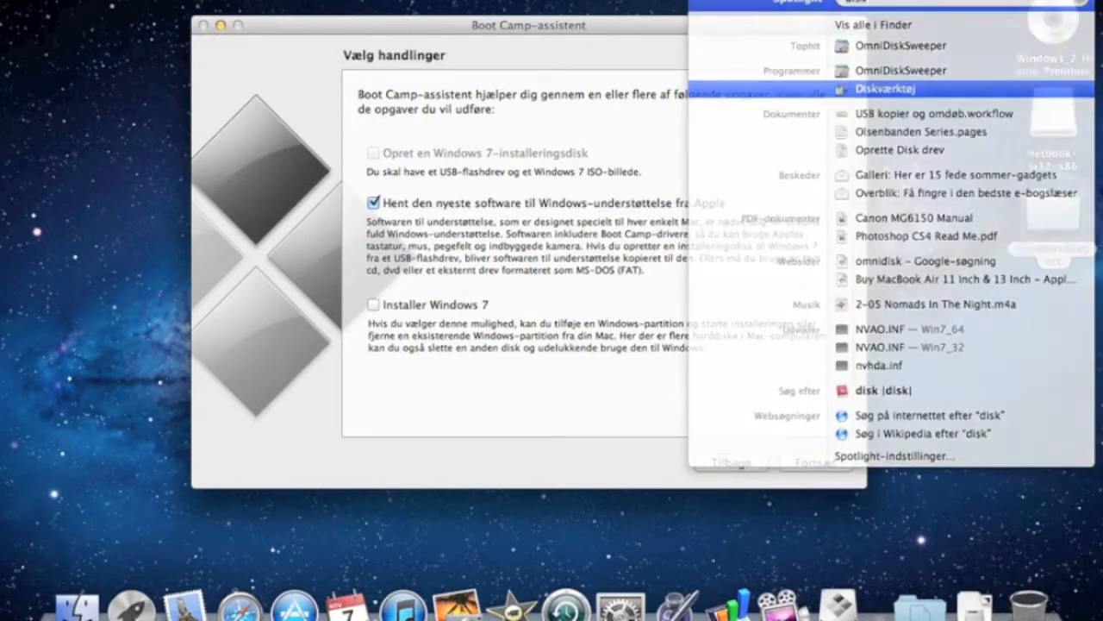
click(885, 89)
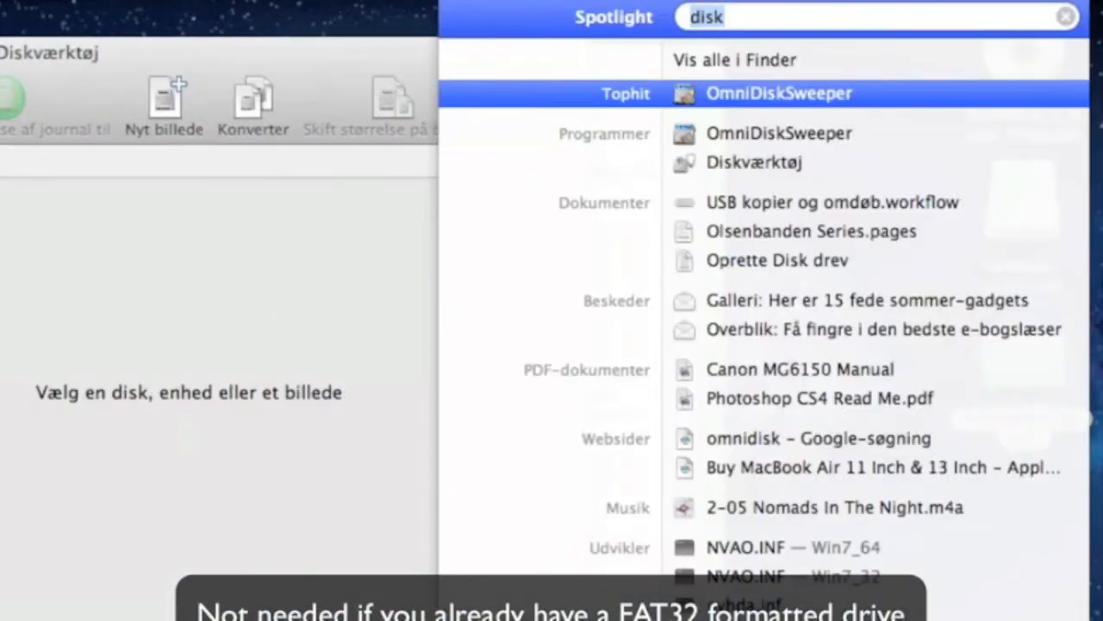
mouse_move(862, 162)
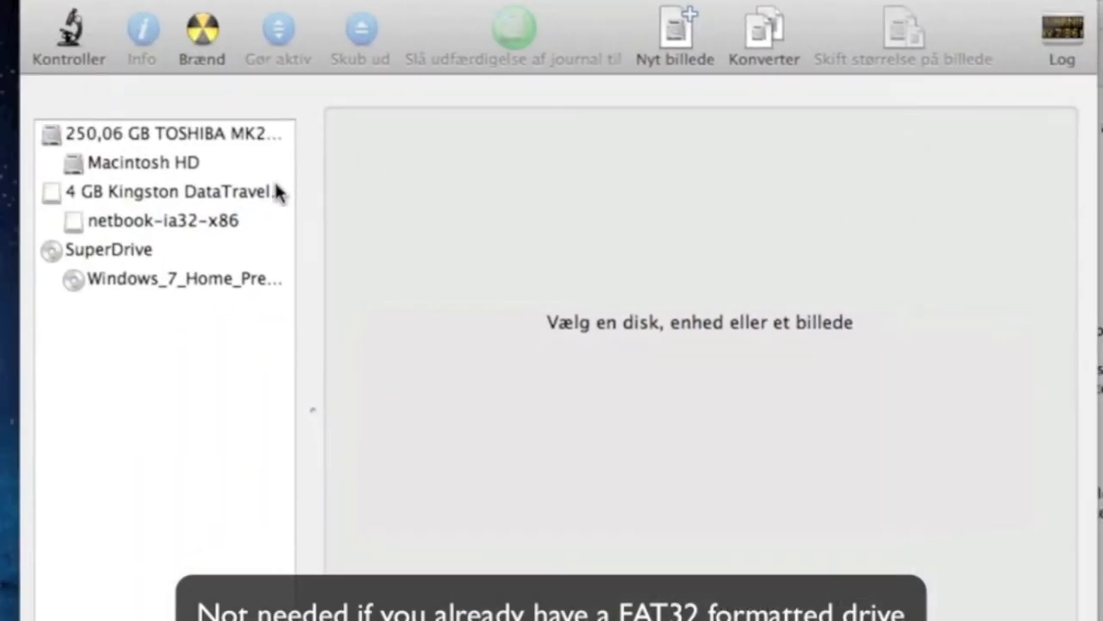
mouse_move(168, 202)
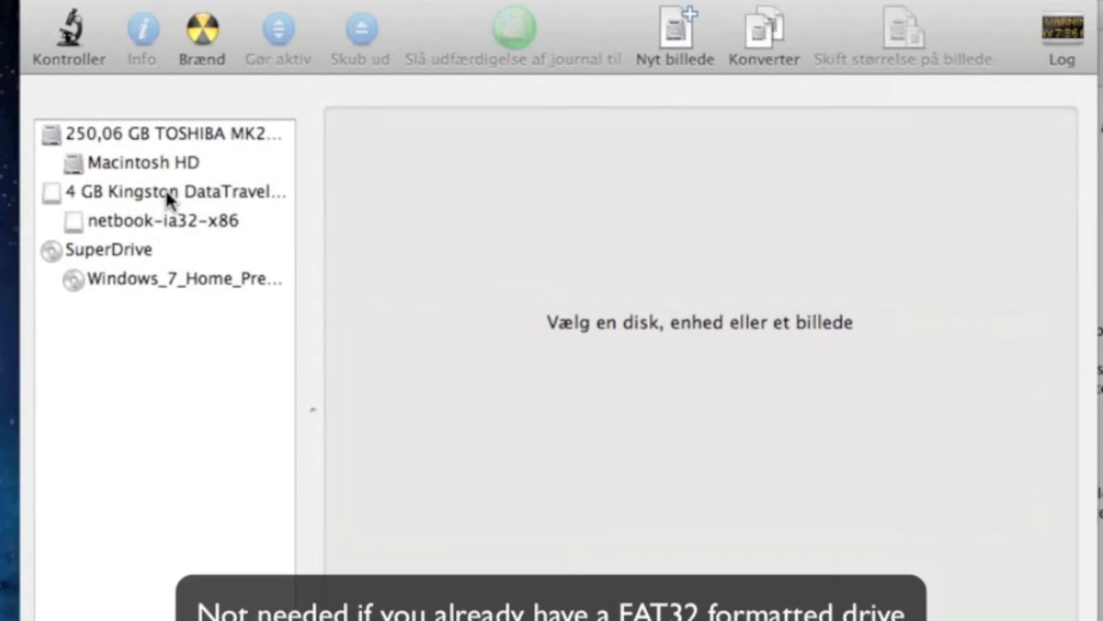
click(175, 191)
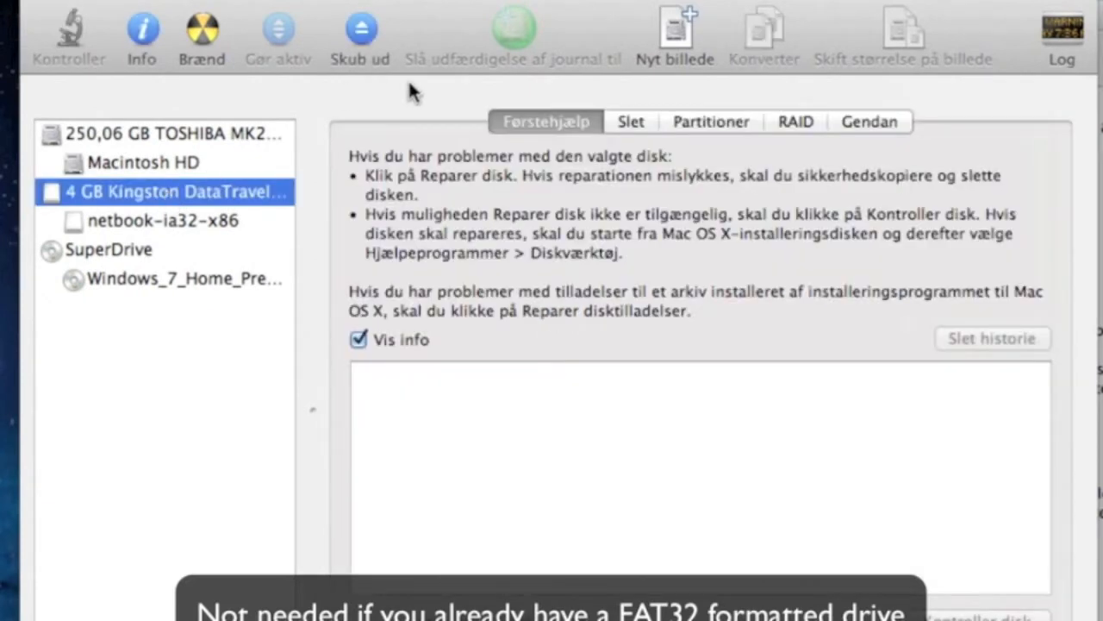
click(630, 122)
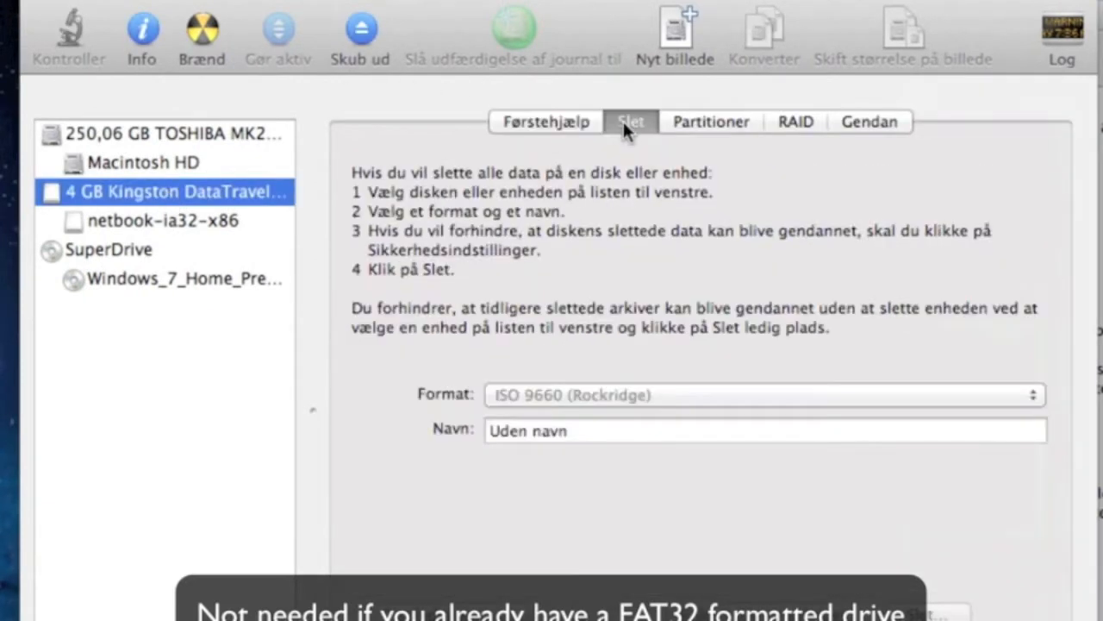
click(763, 395)
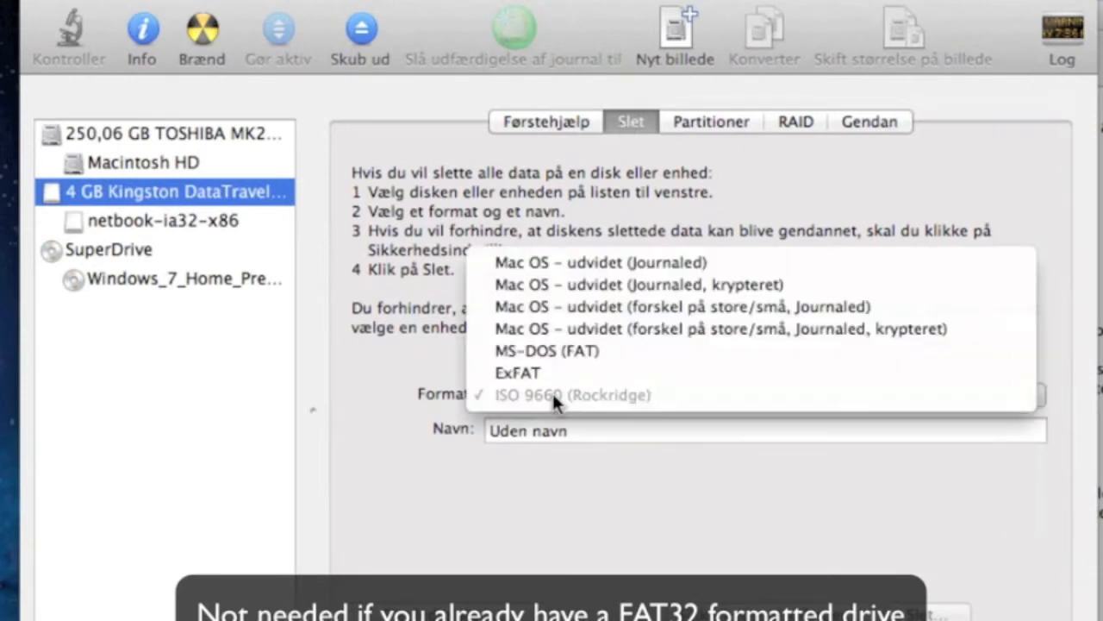
mouse_move(547, 351)
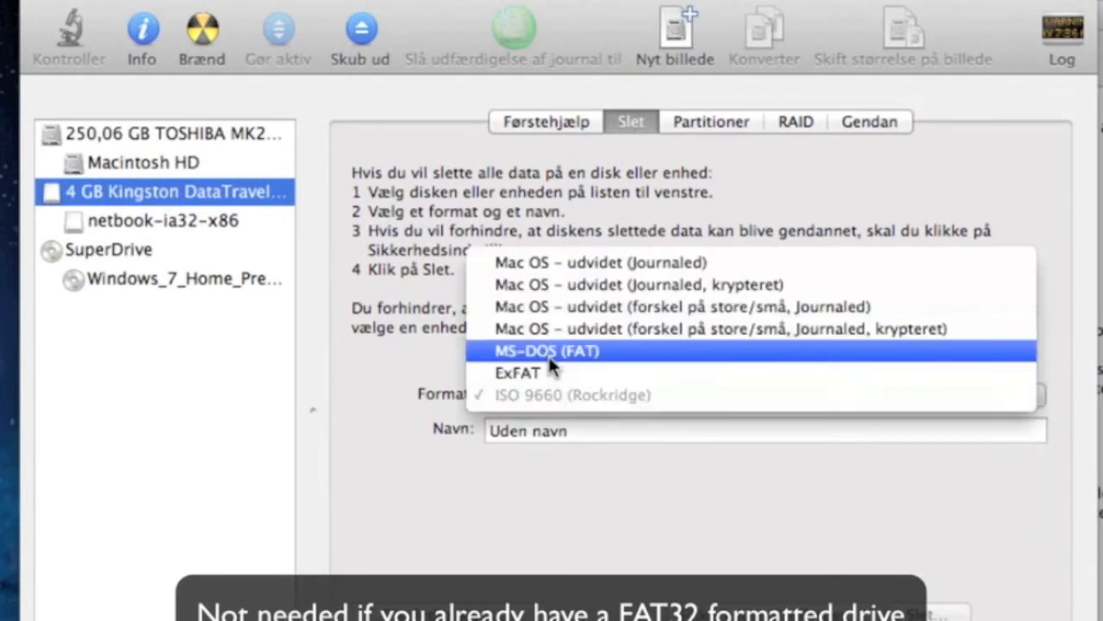
click(545, 351)
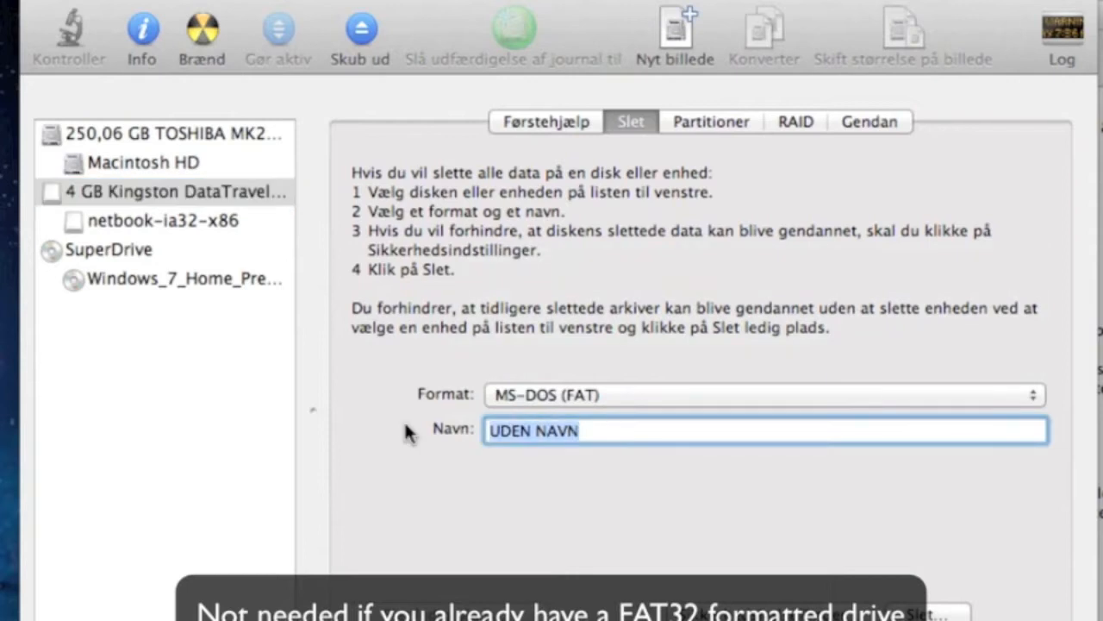
text(KINGSTOM)
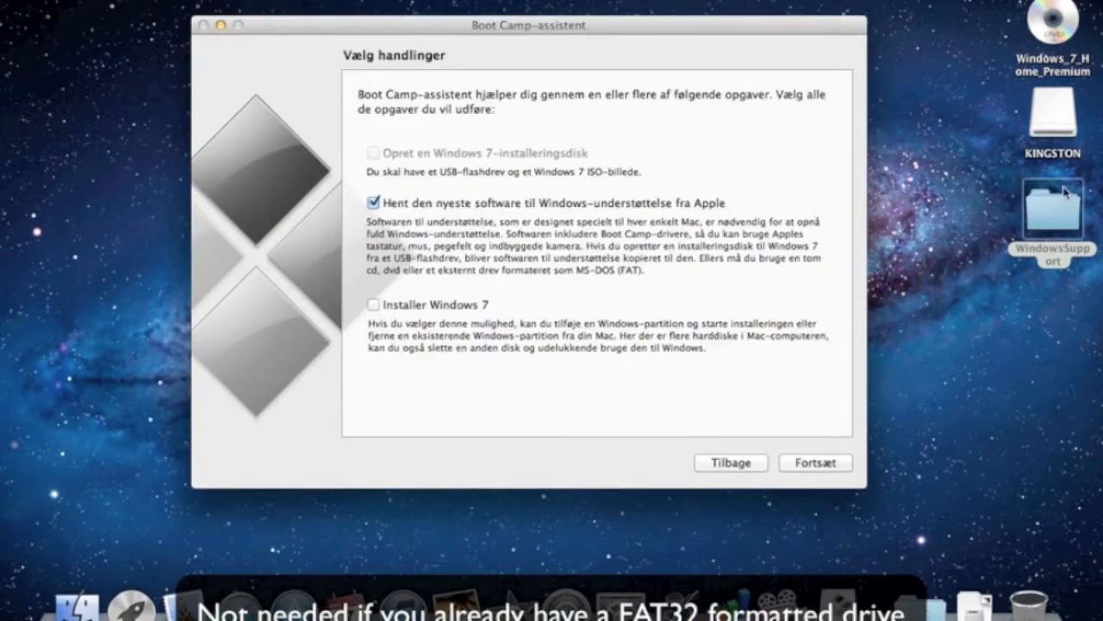
mouse_move(1062, 121)
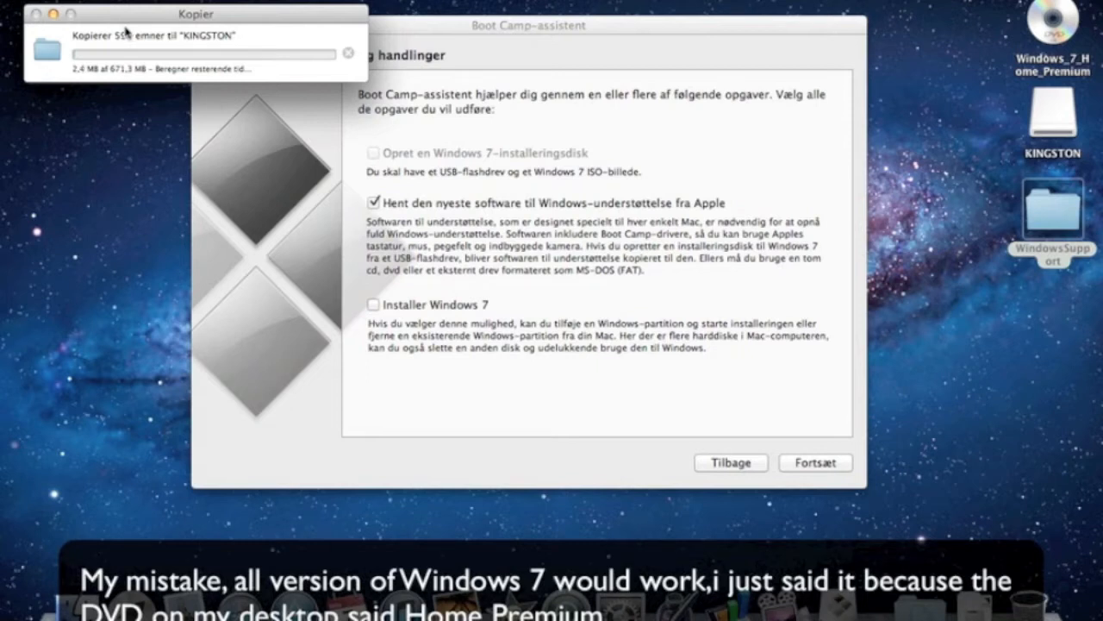
mouse_move(218, 71)
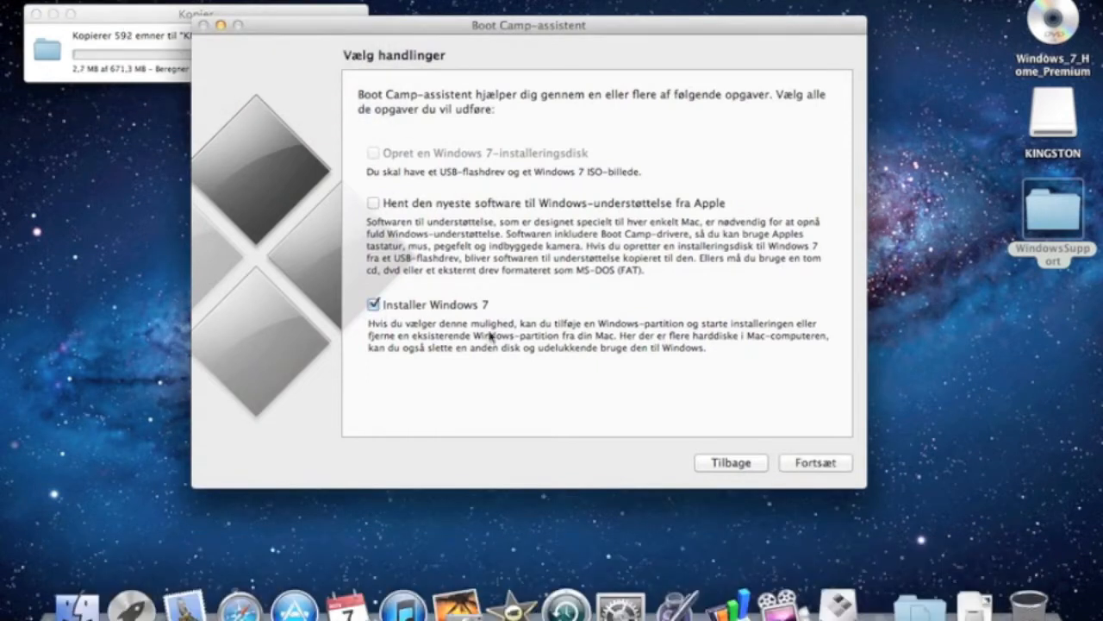
- Continue to the Windows partition page with only Installer Windows 7 chosen
click(814, 462)
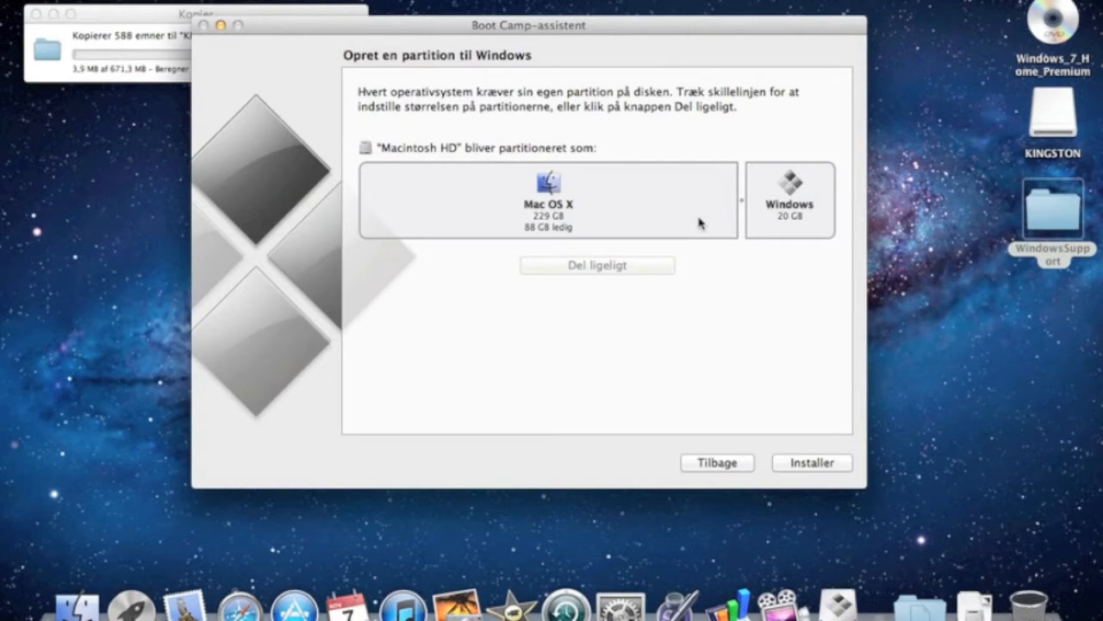
mouse_move(549, 222)
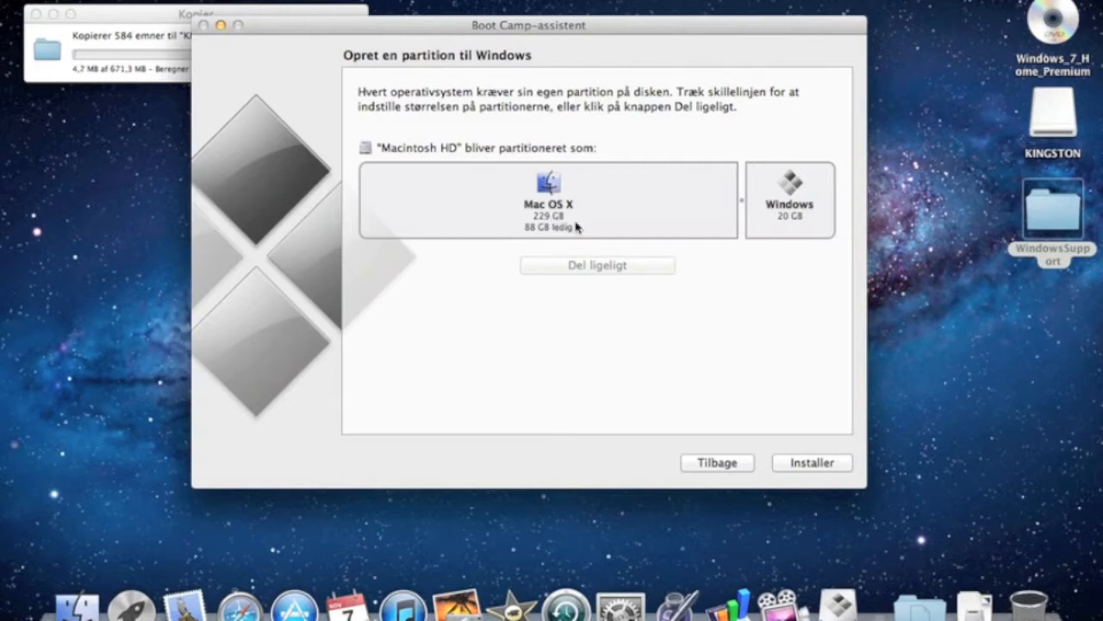
mouse_move(536, 241)
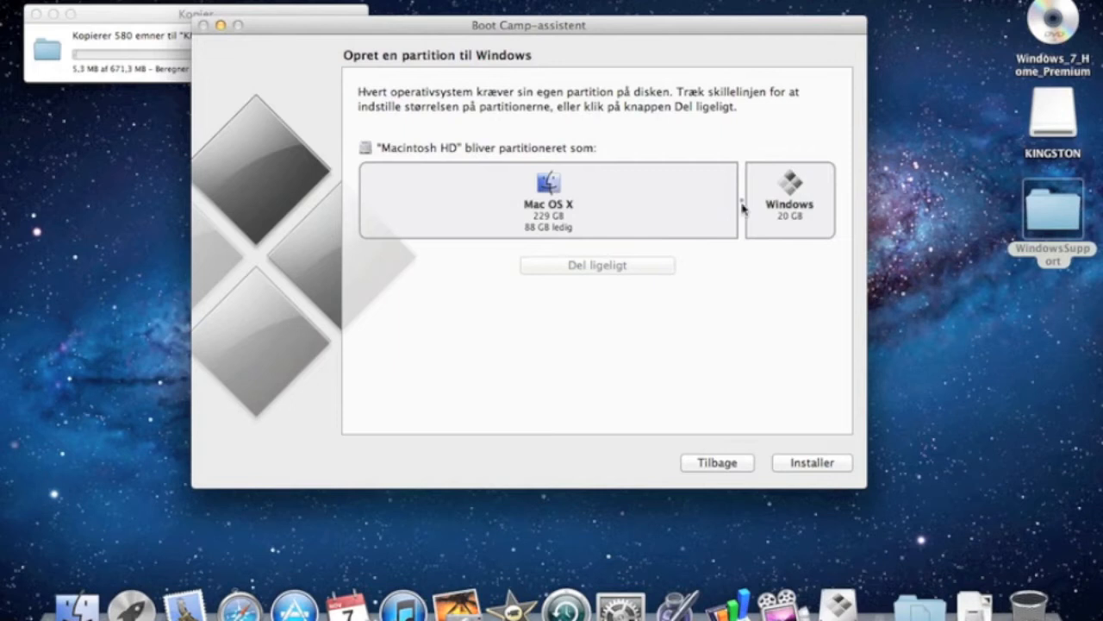
- Resize the Windows partition to 29 GB and start the Windows installation
drag(739, 200, 748, 200)
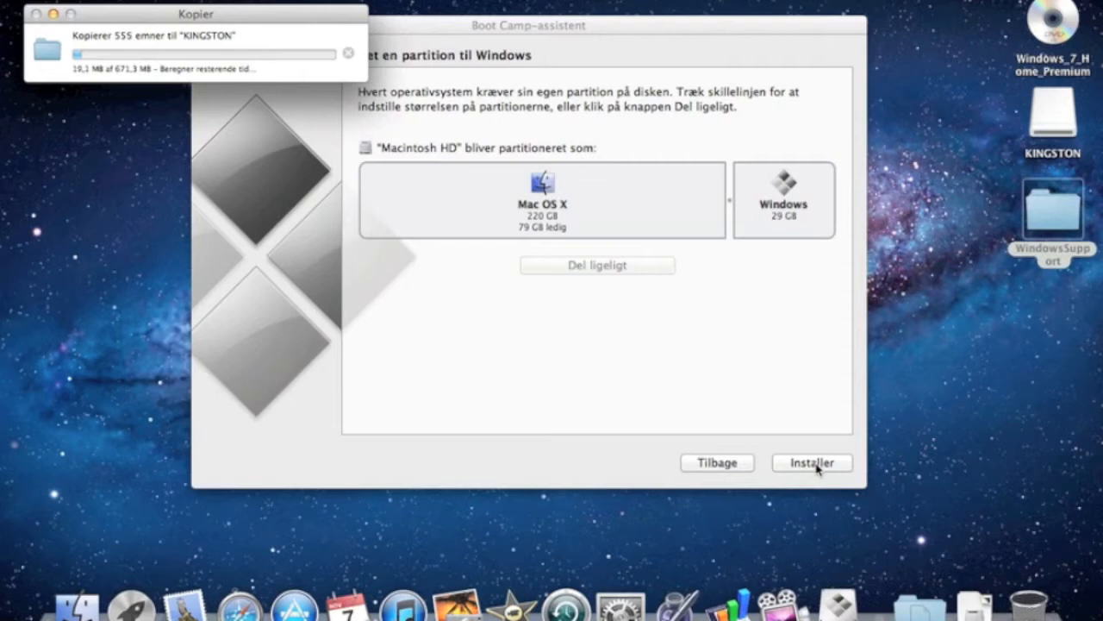
click(811, 463)
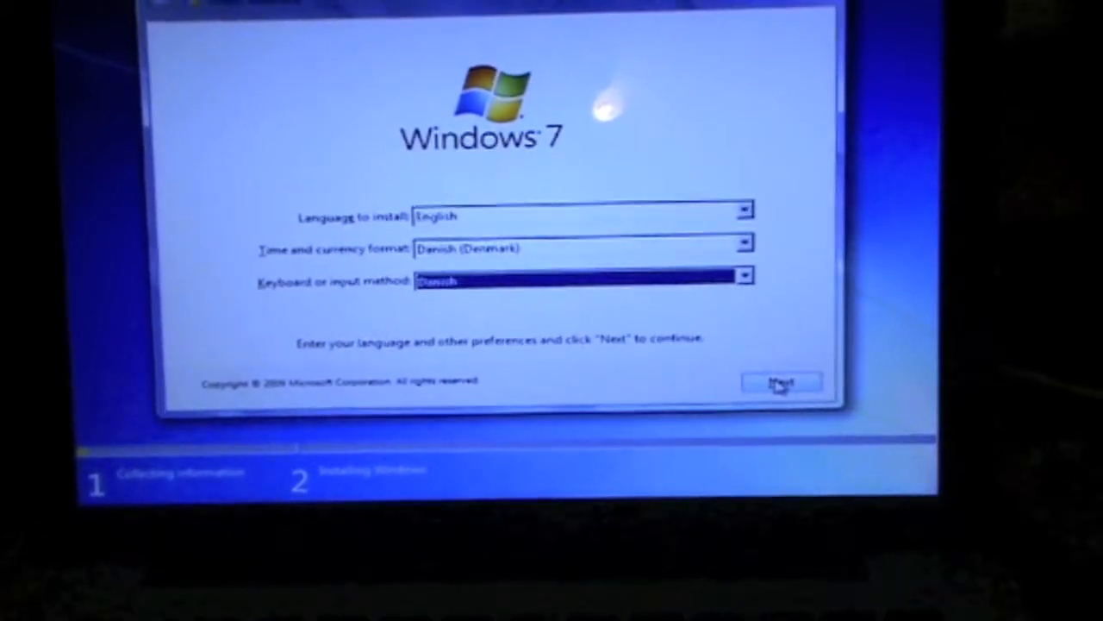
- Keep English with Danish formats and accept the Windows 7 license terms
click(780, 384)
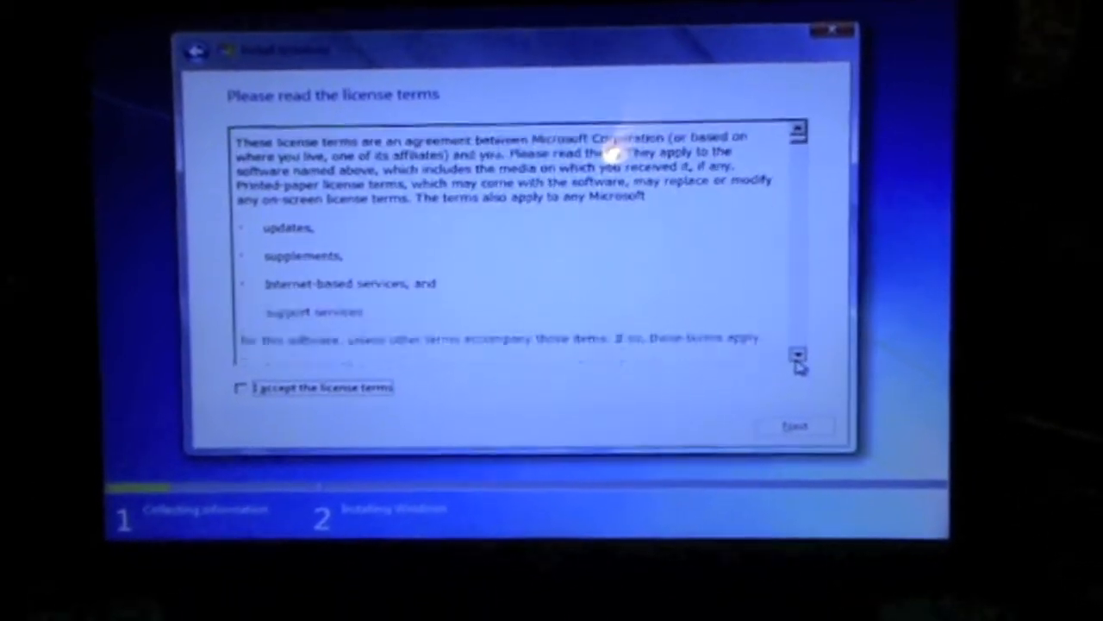
scroll(down, 3)
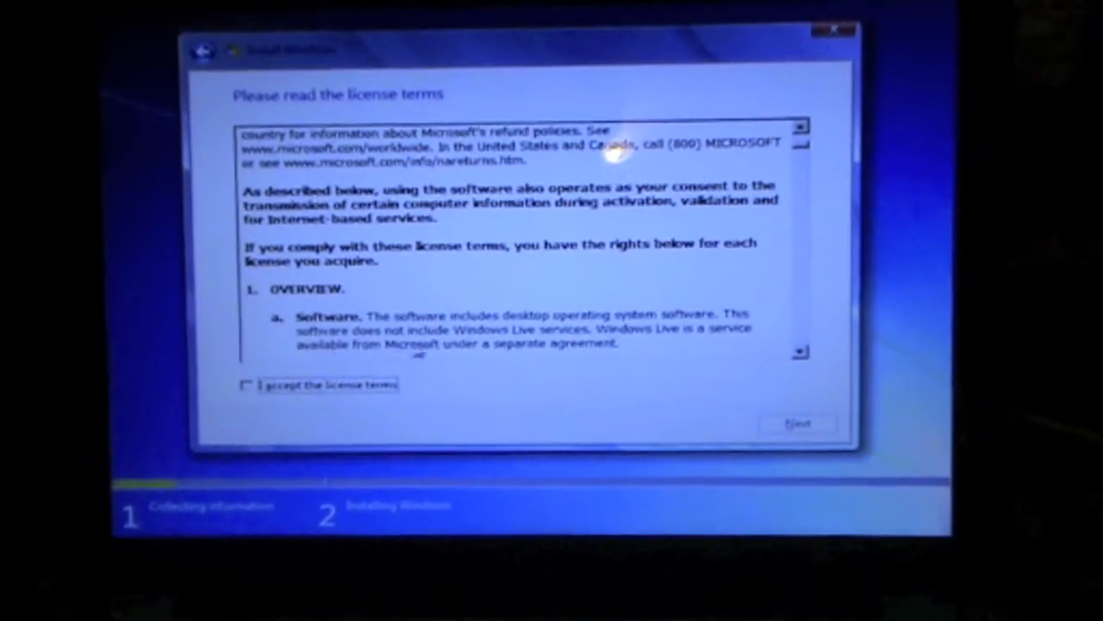
click(246, 384)
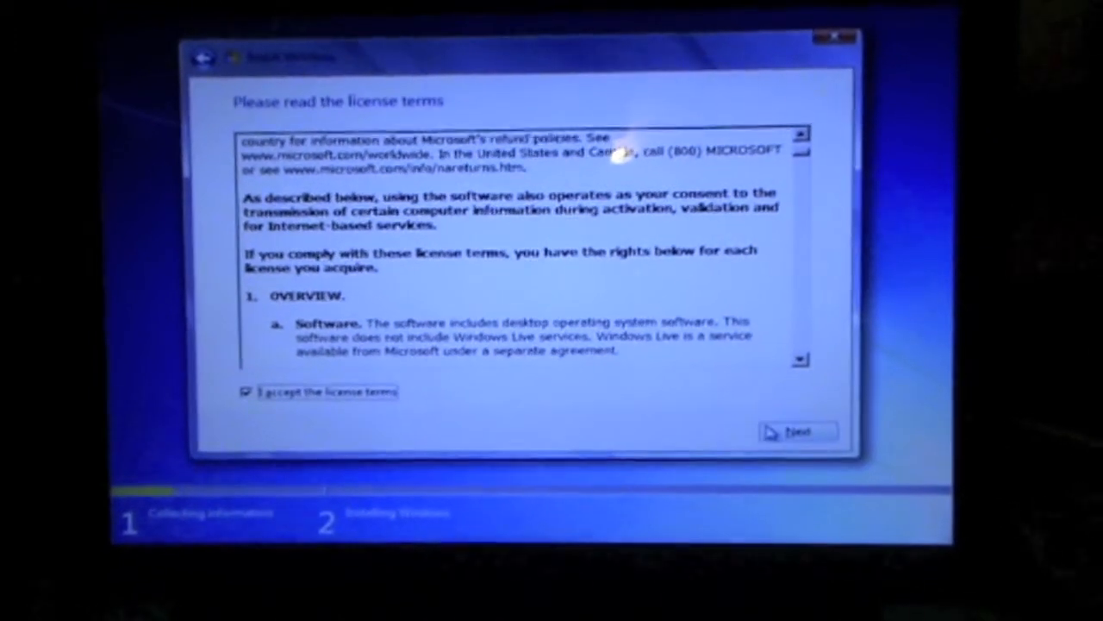
click(796, 432)
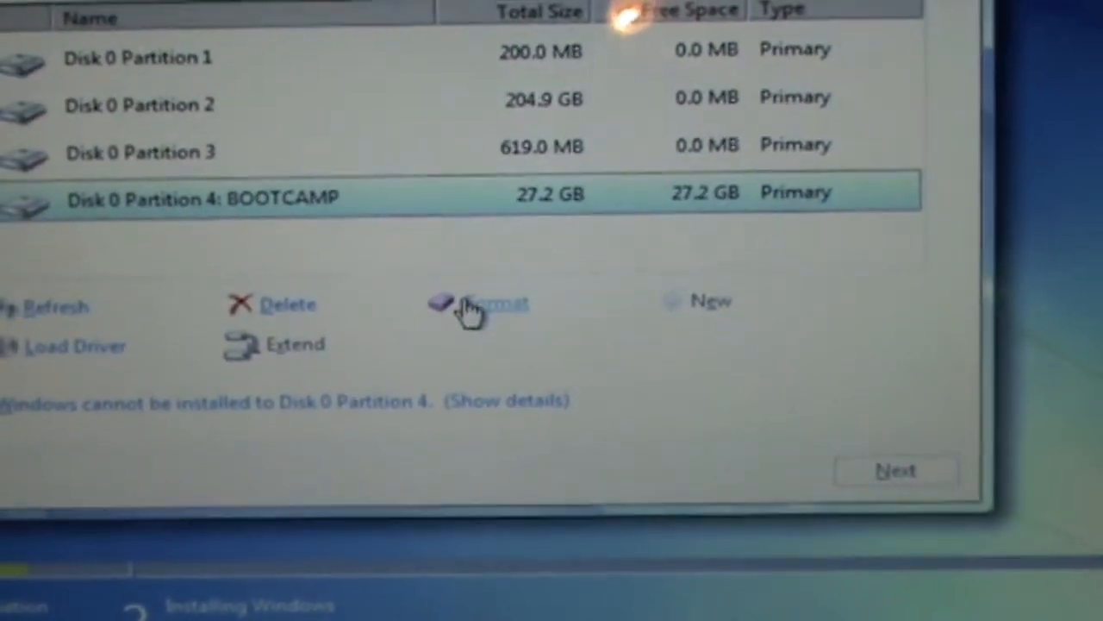
- Format the BOOTCAMP partition (Disk 0 Partition 4) and install Windows onto it
click(492, 304)
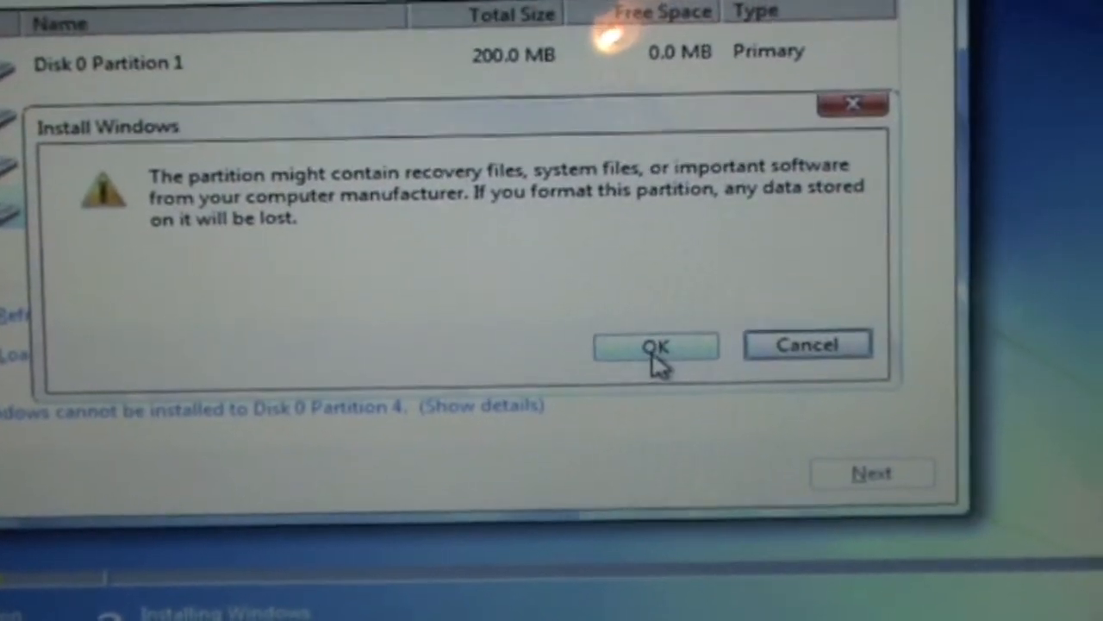
click(656, 345)
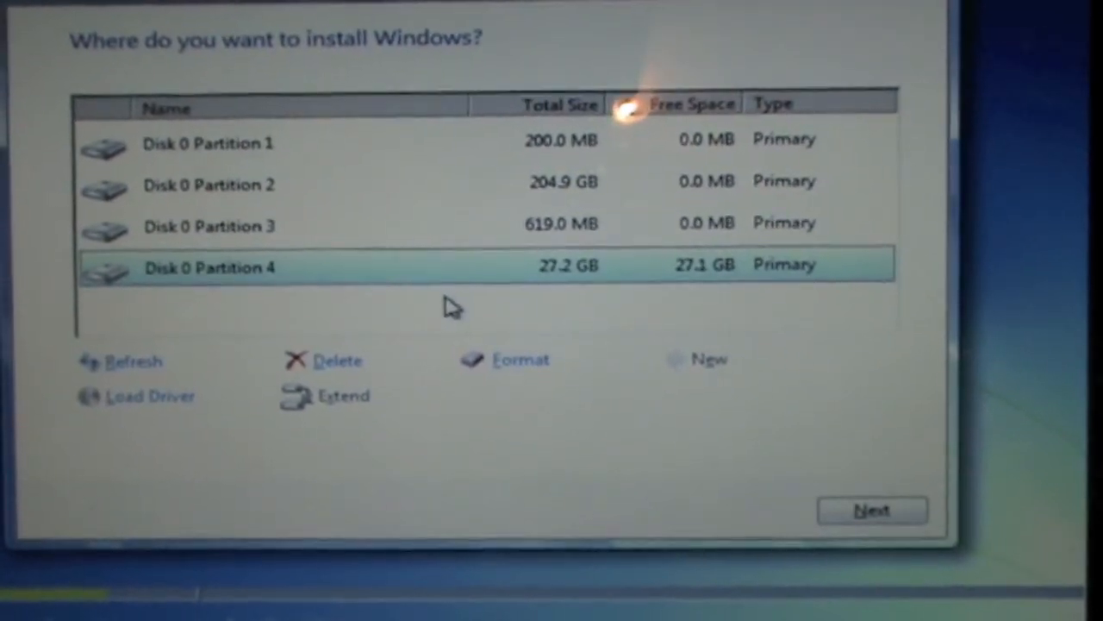
click(870, 509)
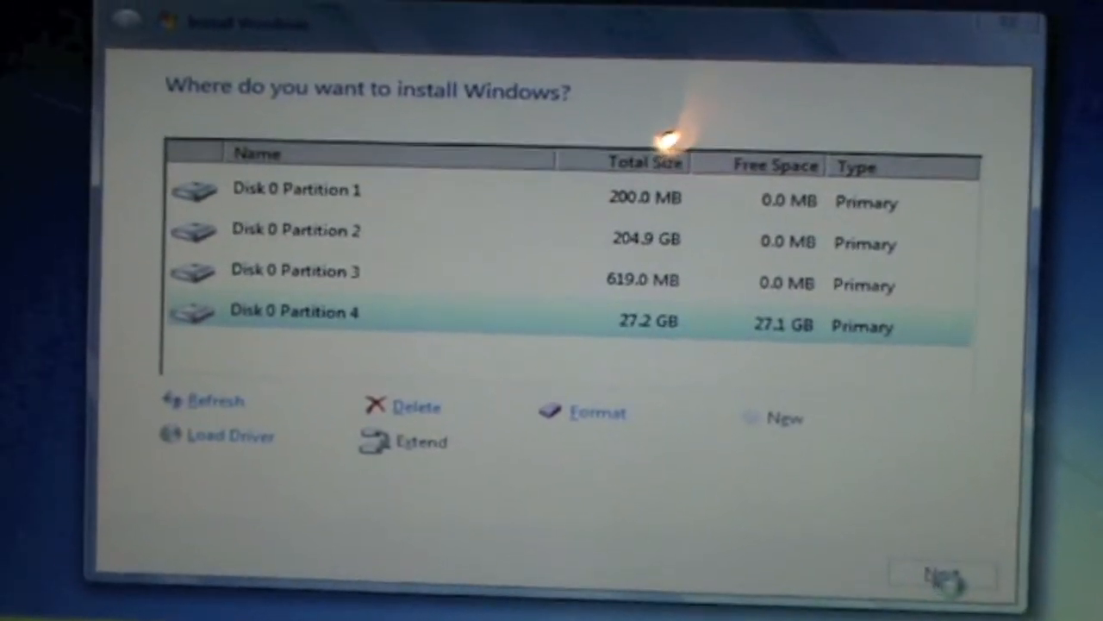
click(940, 576)
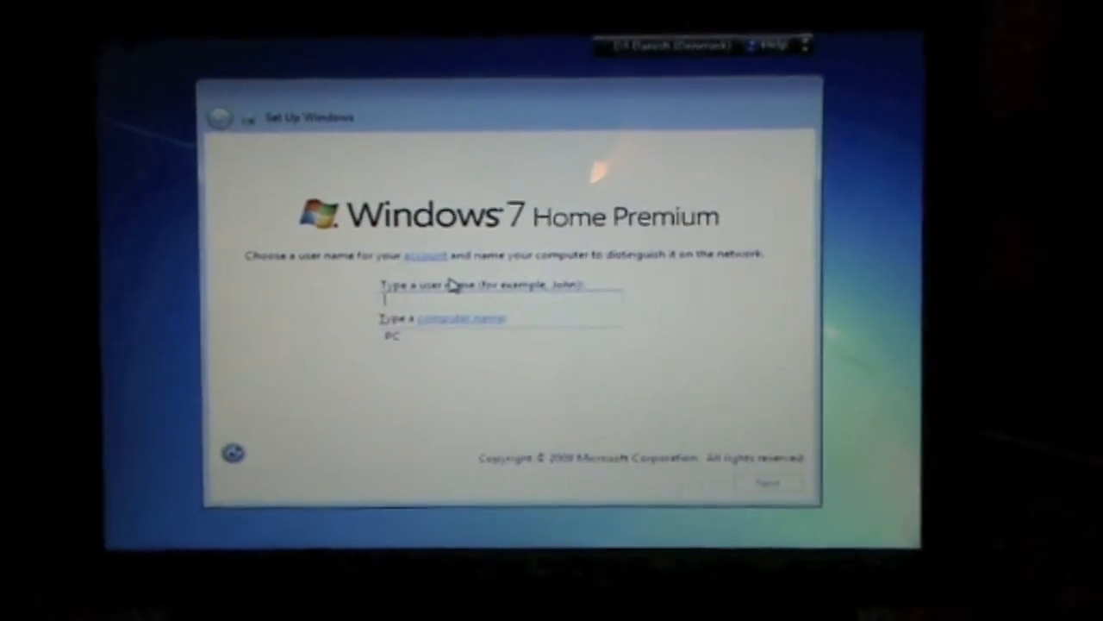
- Enter user name 'dlenn', computer name 'Mac', and a password with hint
text(d)
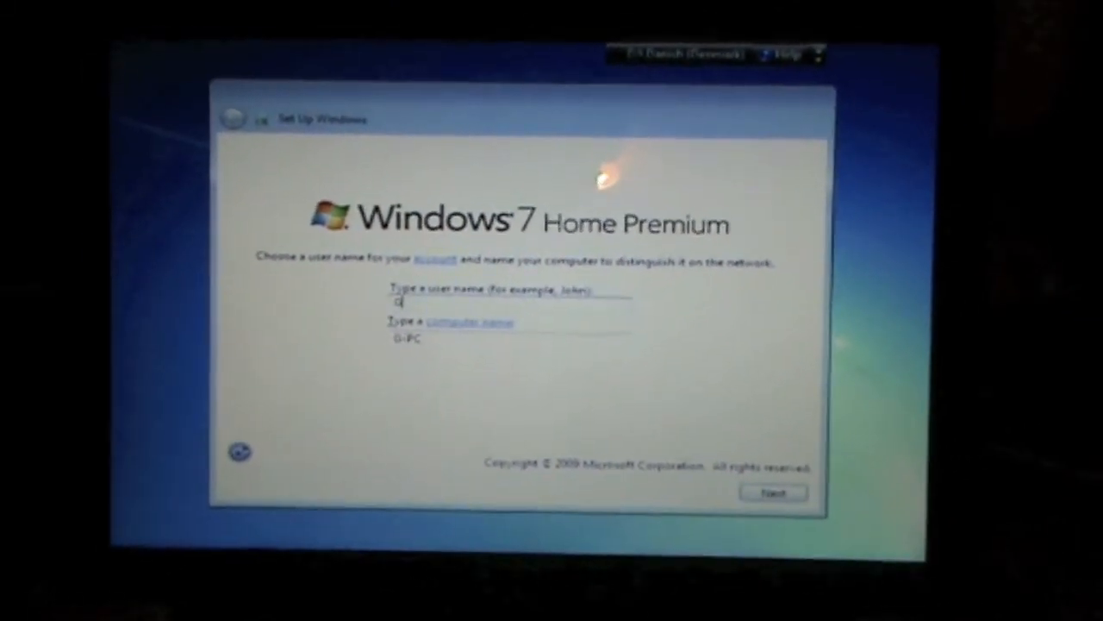
text(lenn)
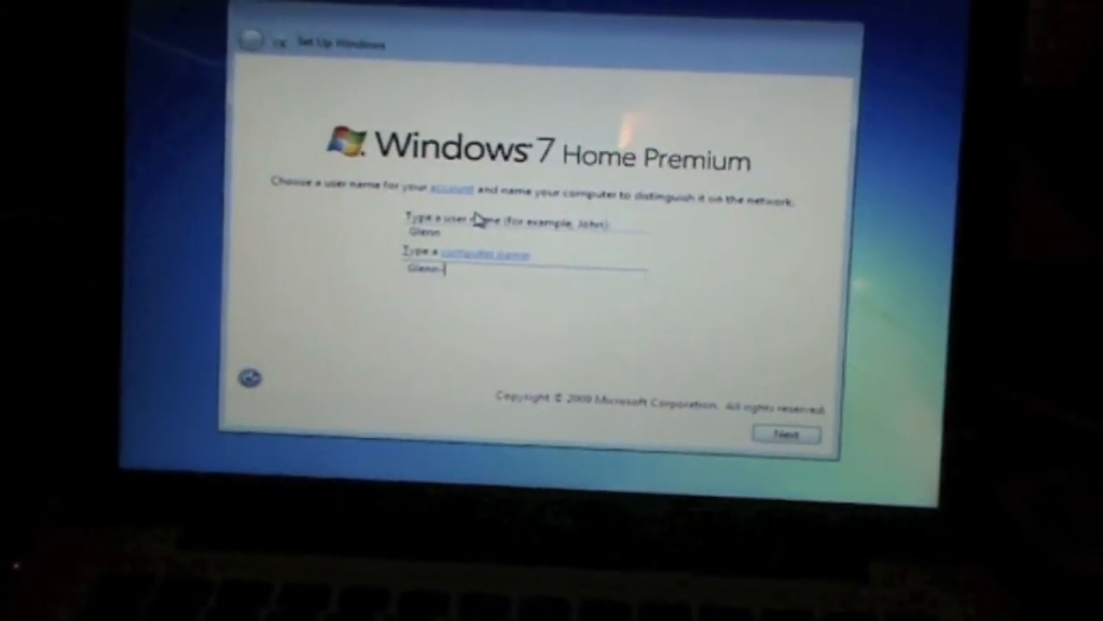
text(Mac)
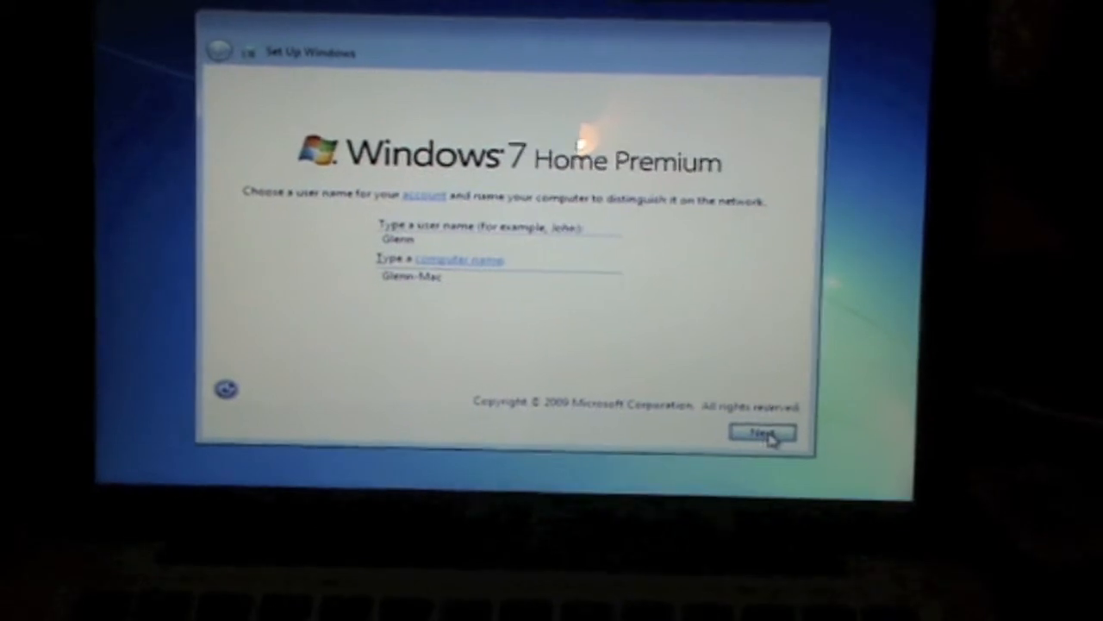
click(761, 432)
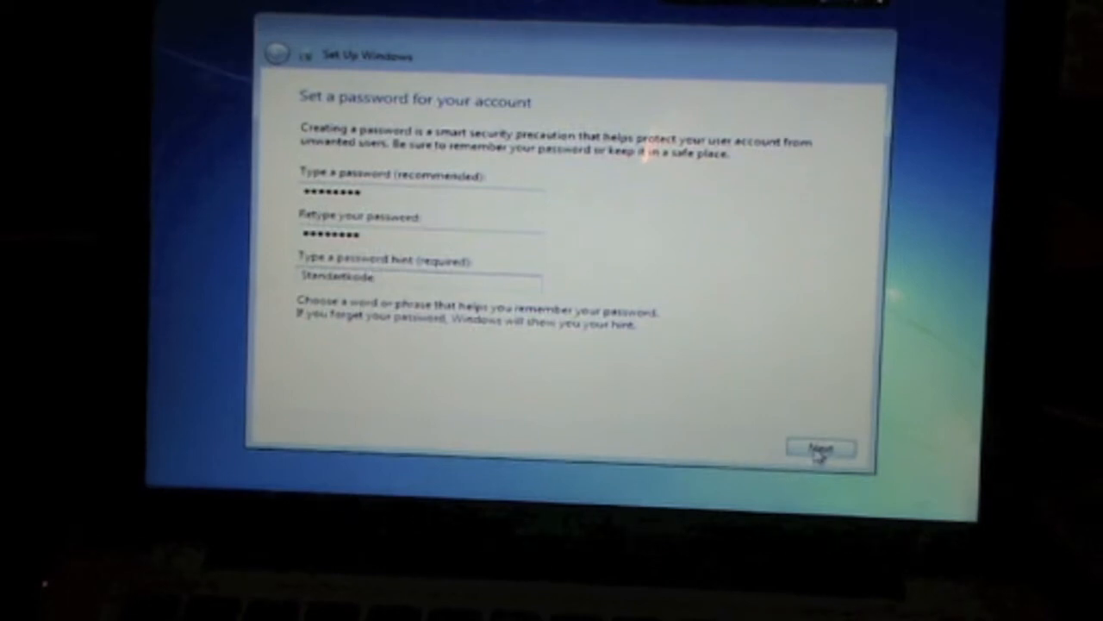
click(821, 448)
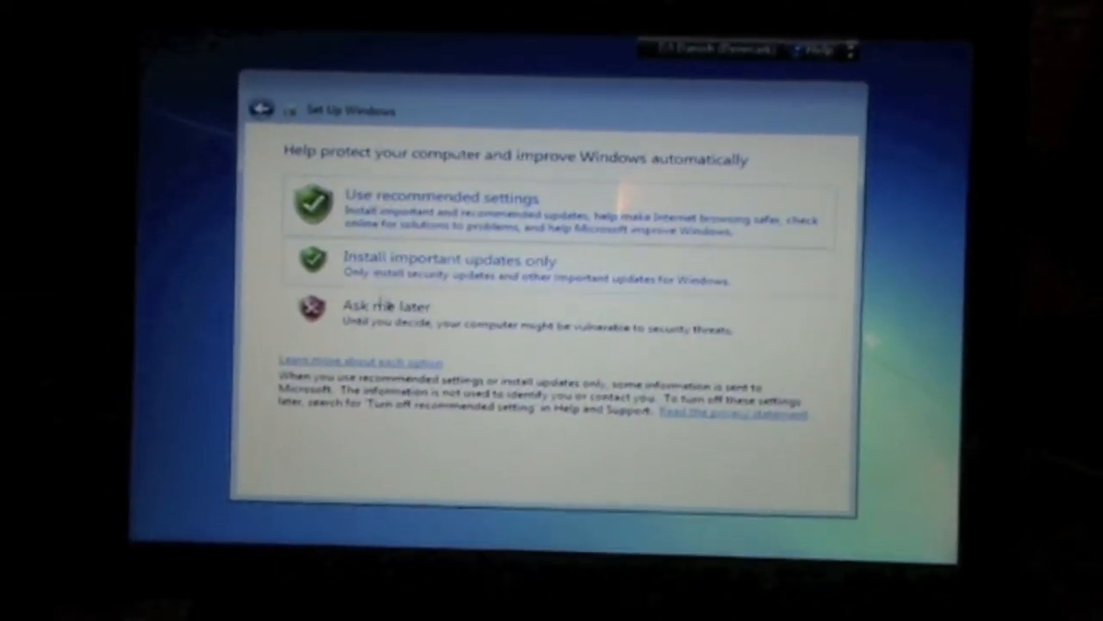
- Choose an automatic update option on the Help protect your computer screen
click(440, 197)
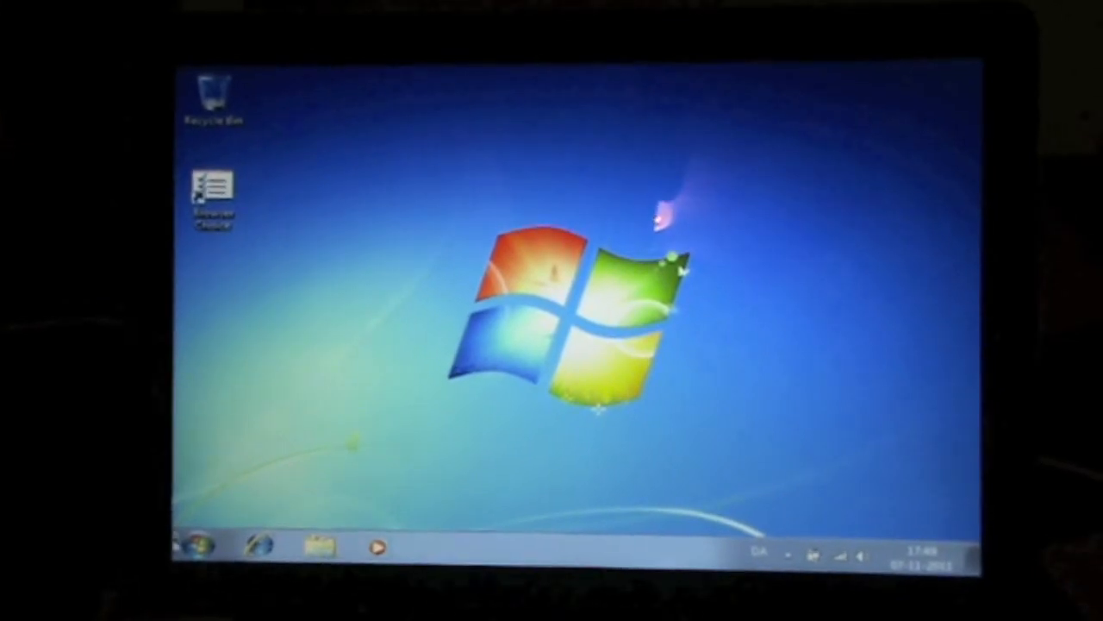
- Open Computer from the Start menu and respond to the KINGSTON drive notification
click(197, 546)
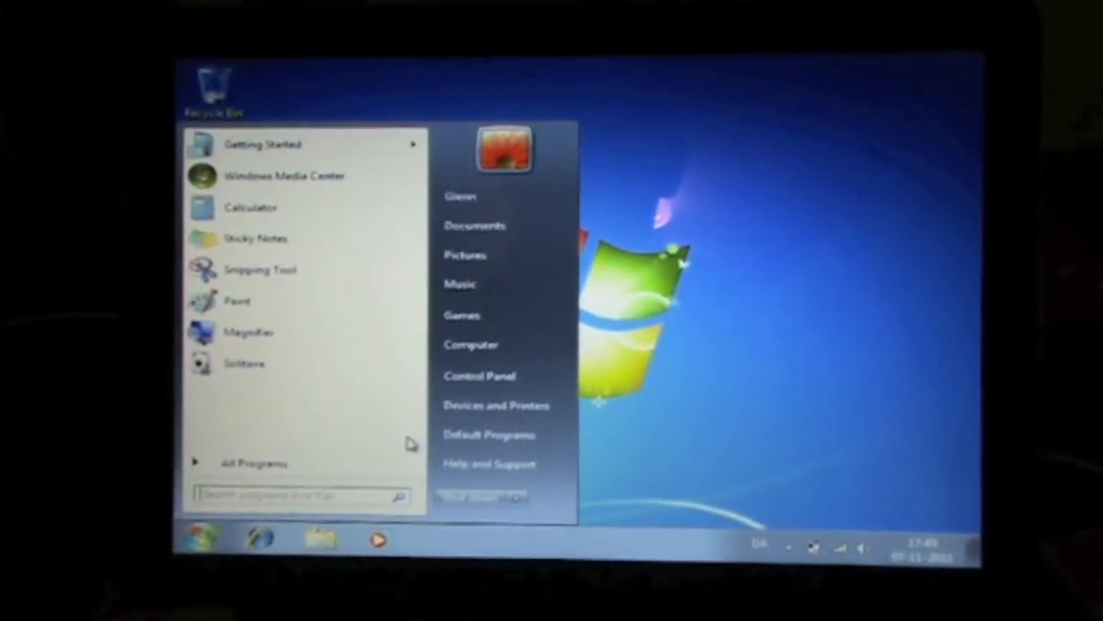
click(470, 344)
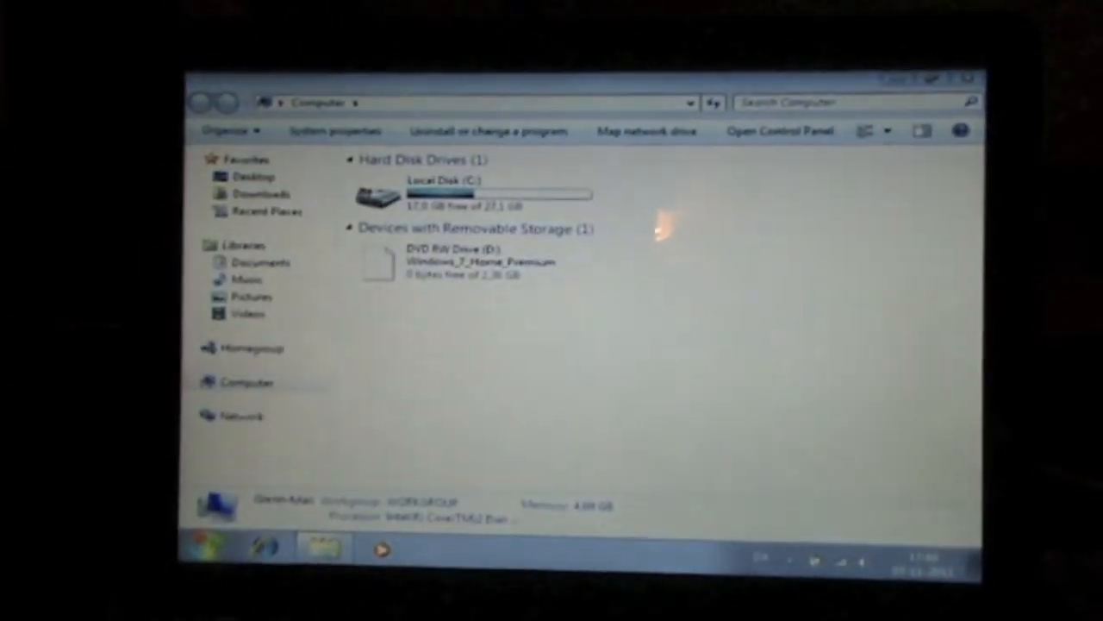
click(379, 263)
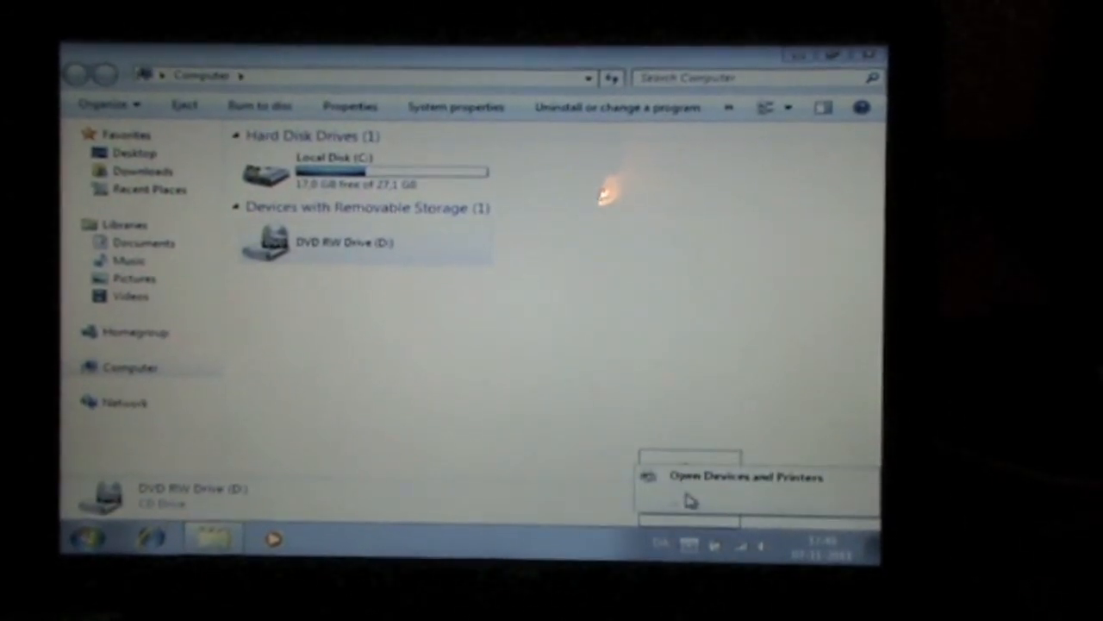
click(345, 243)
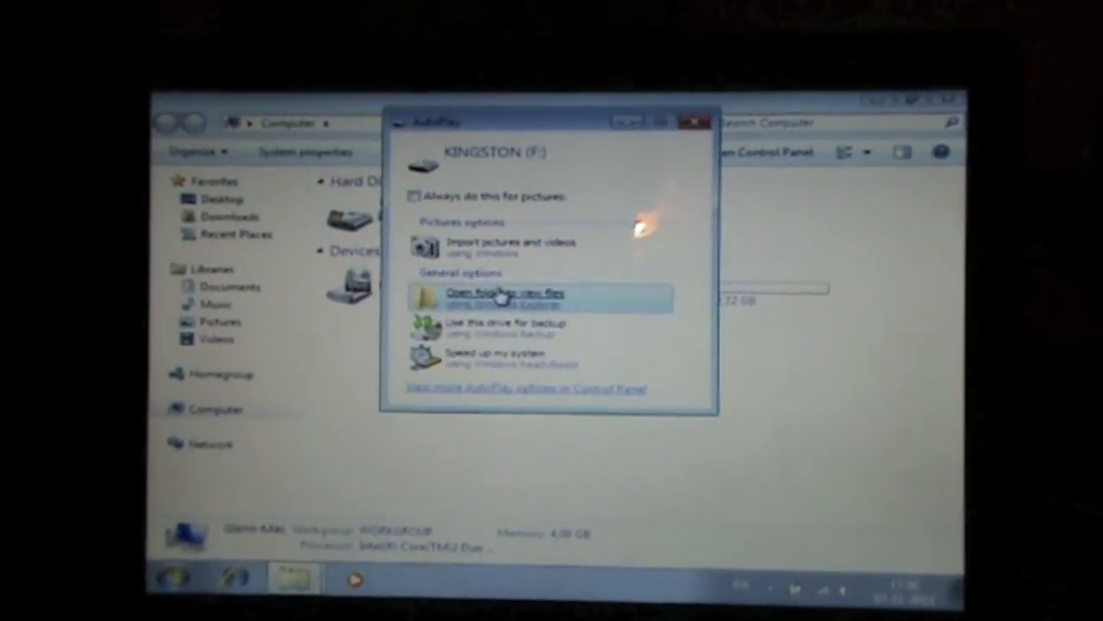
- Browse the KINGSTON drive's files and run setup from its WindowsSupport folder
click(507, 297)
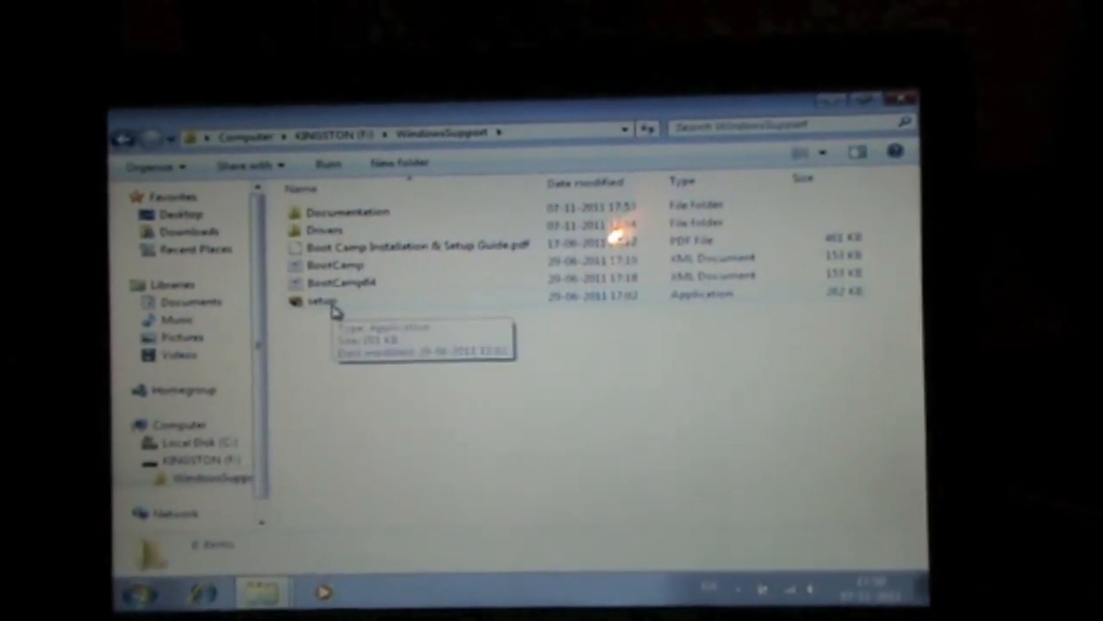
click(323, 300)
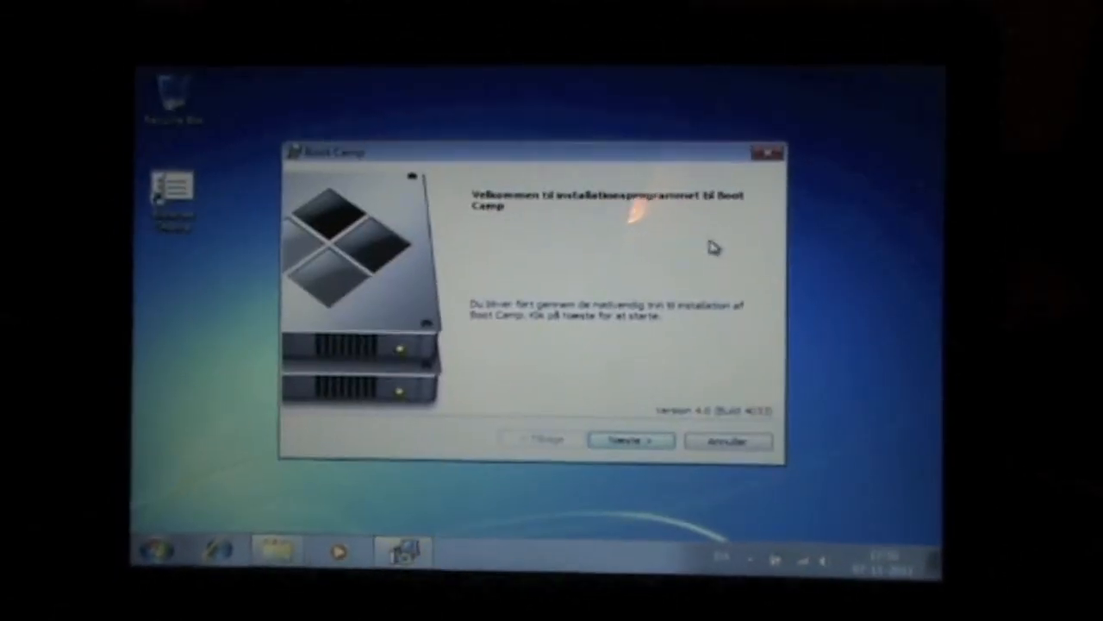
- Accept the Boot Camp license and install with Apple Software Update included
click(630, 439)
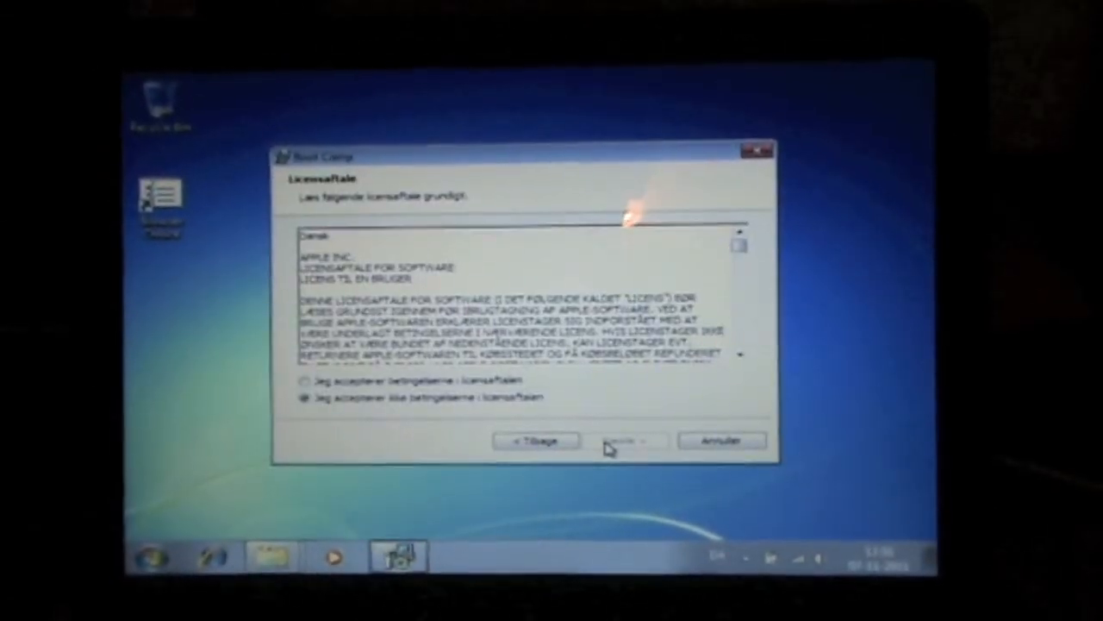
click(304, 384)
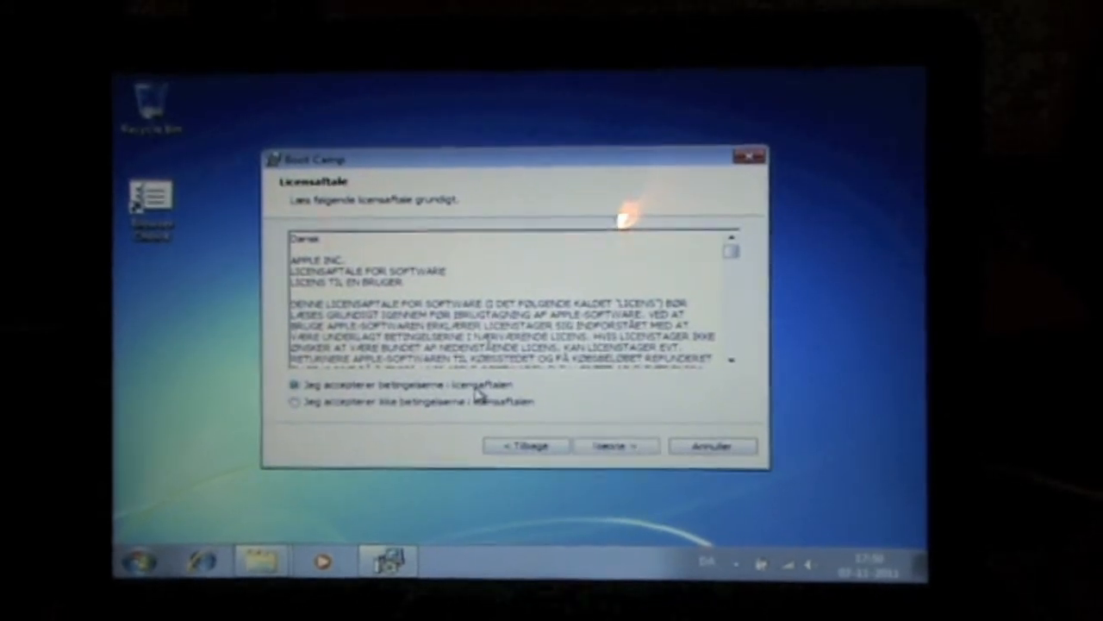
click(615, 445)
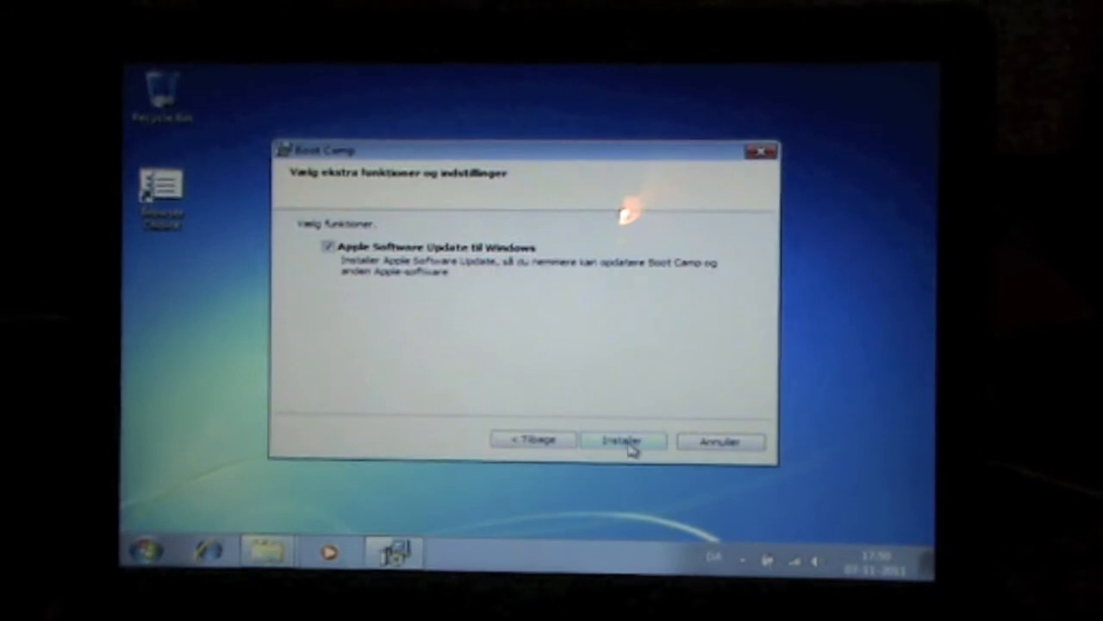
click(622, 441)
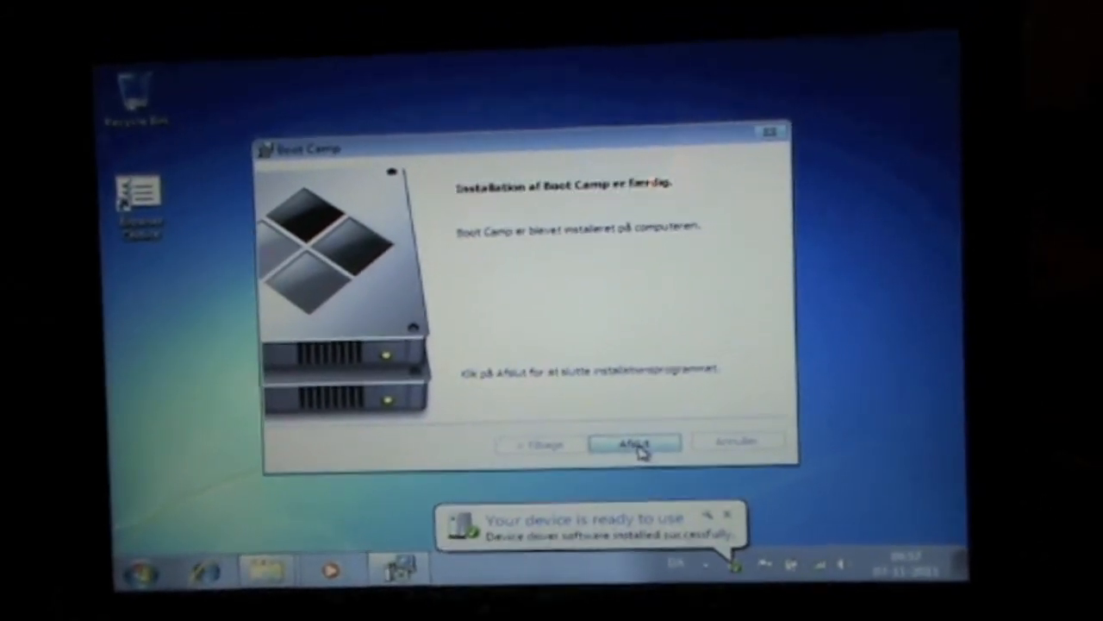
- Finish the Boot Camp installer with Afslut and confirm restarting now with Ja
click(635, 444)
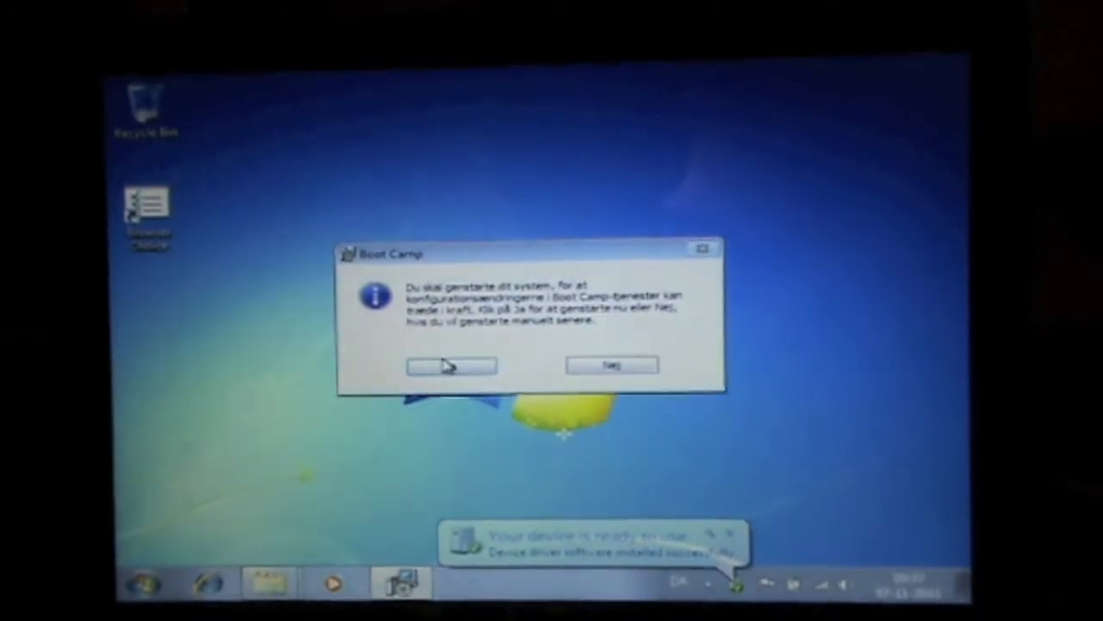
click(451, 365)
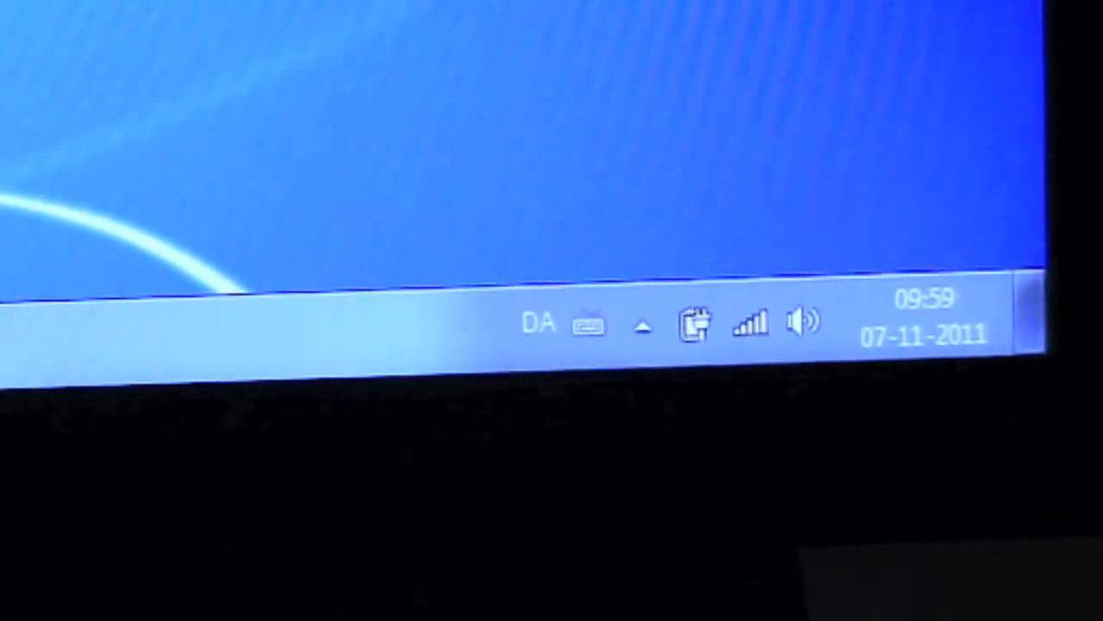
mouse_move(590, 336)
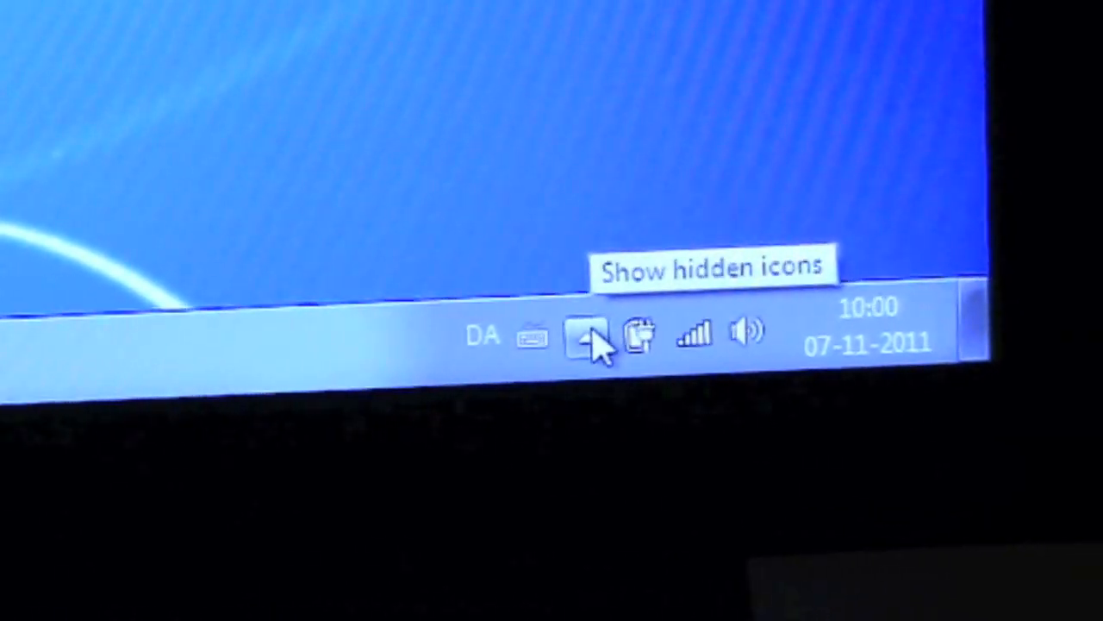
- Launch Boot Camp-kontrolpanel from the Boot Camp icon among the hidden tray icons
click(591, 336)
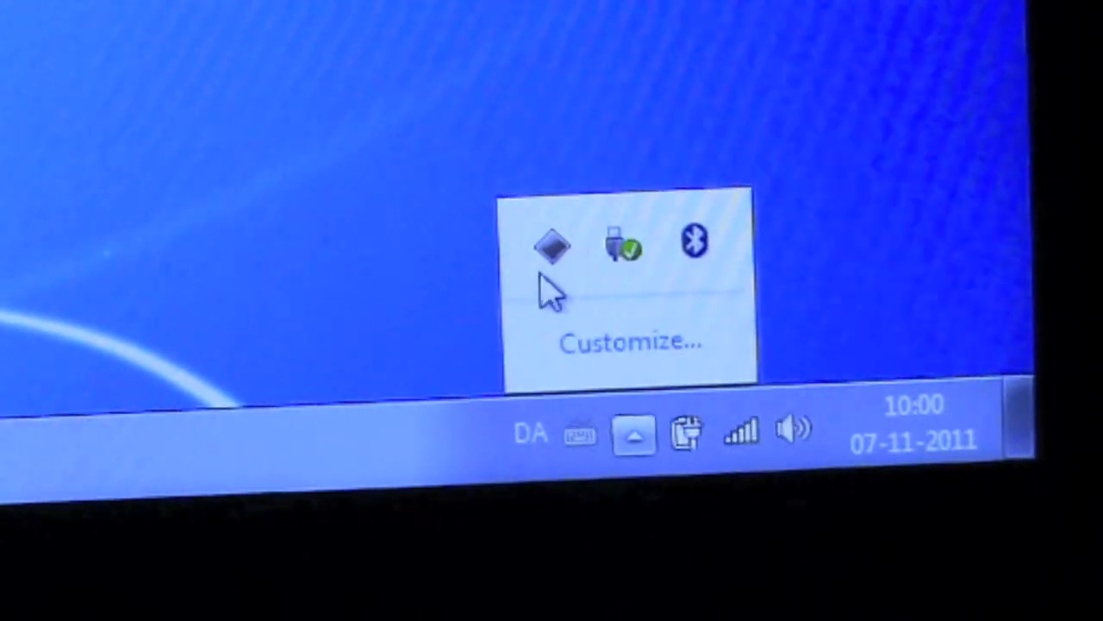
mouse_move(556, 246)
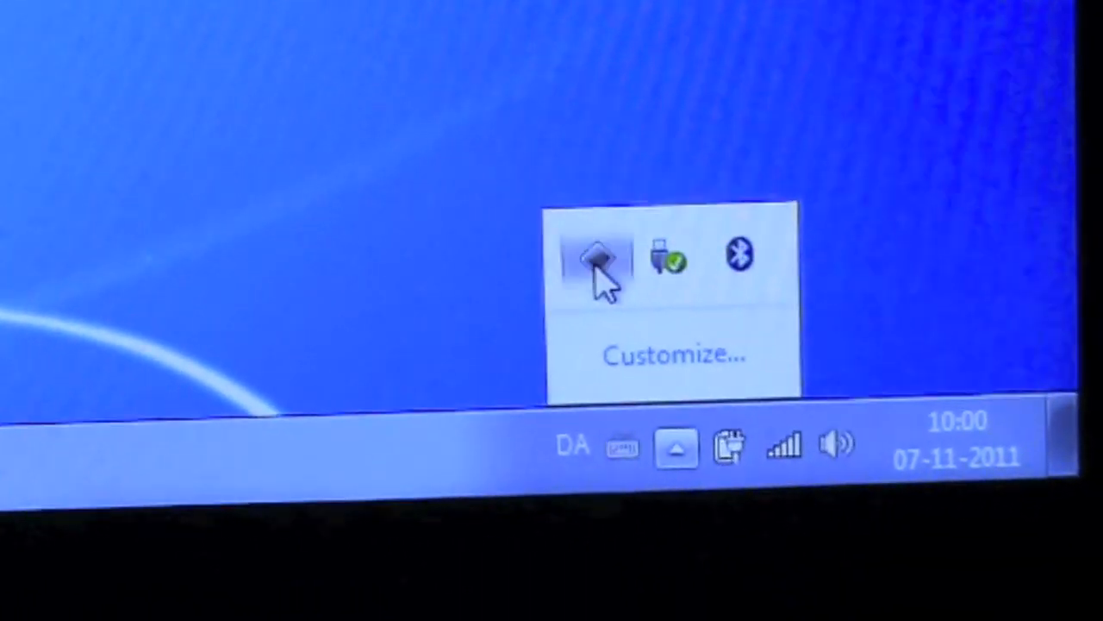
click(599, 257)
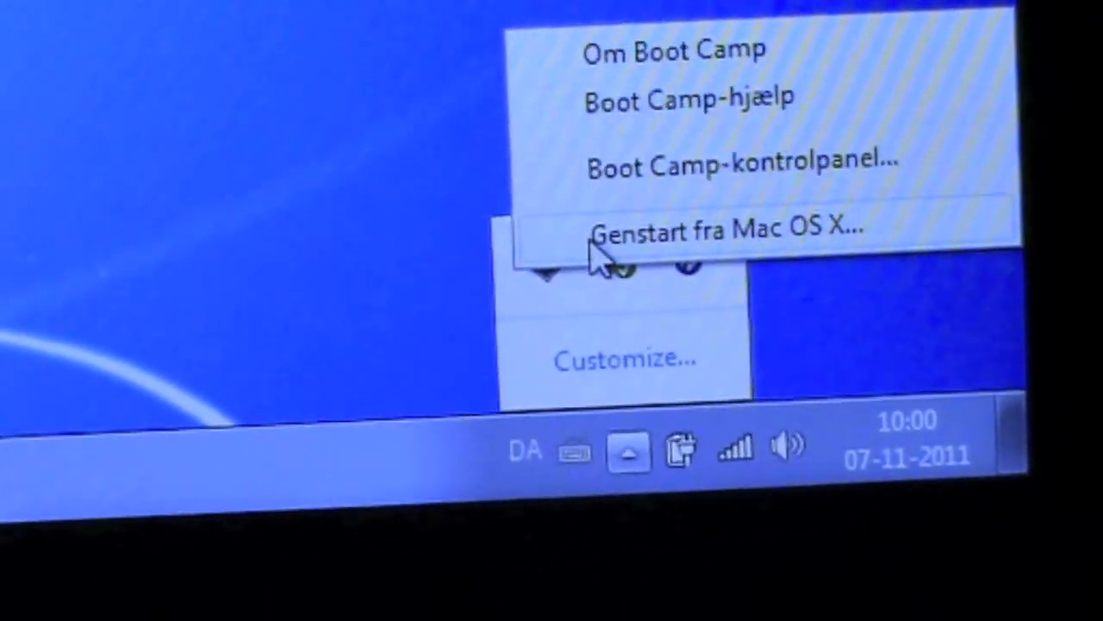
click(743, 162)
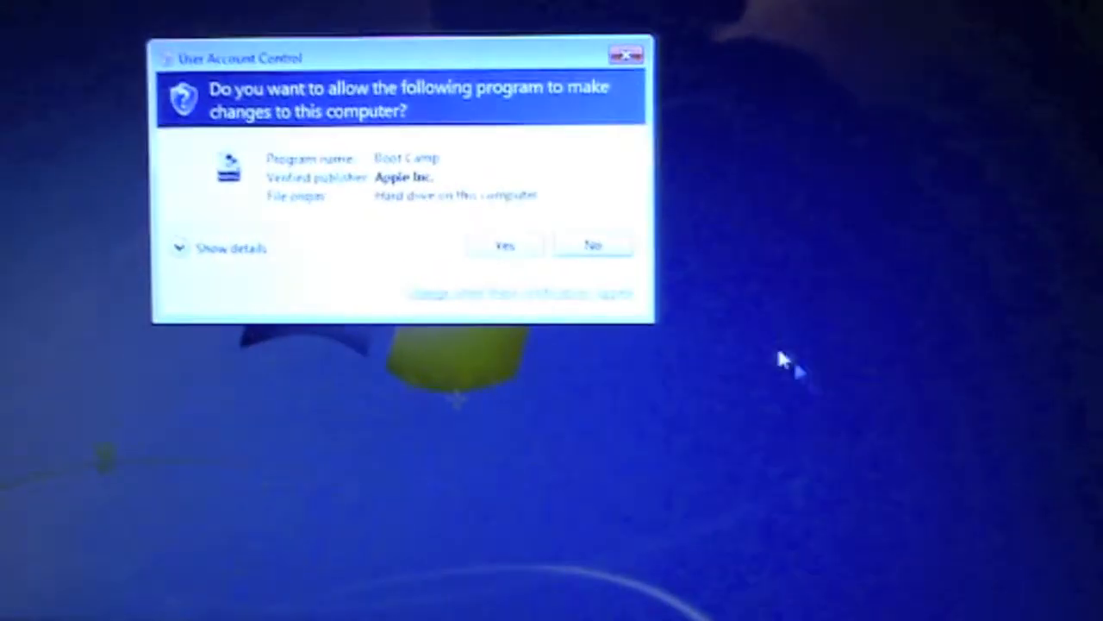
- Allow the UAC prompt, enable trackpad Secondary Click, and save with OK
click(505, 244)
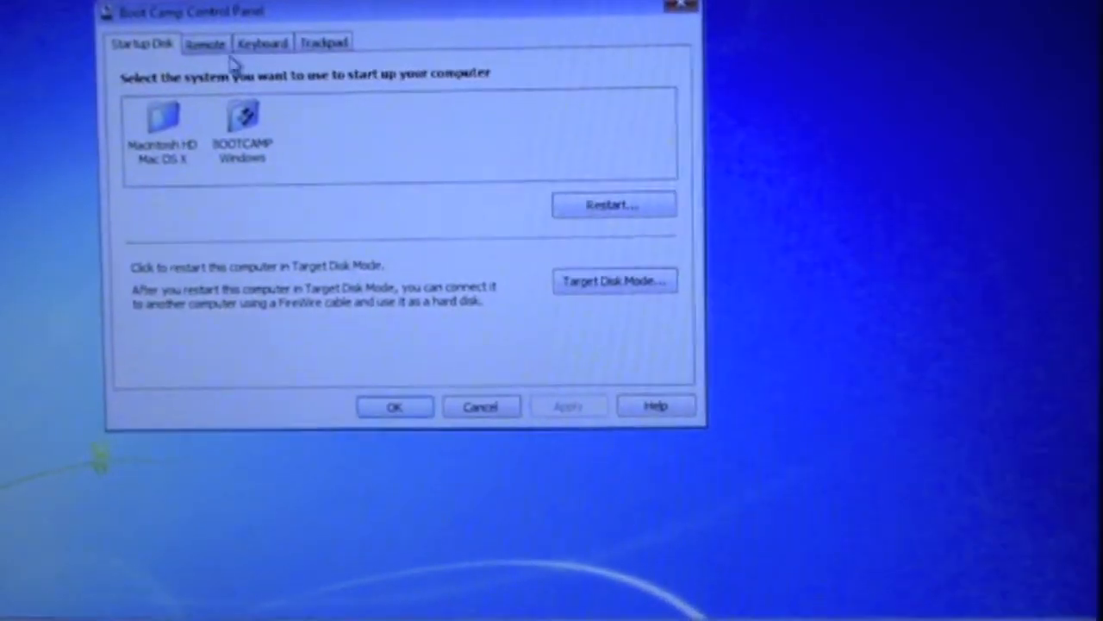
click(323, 42)
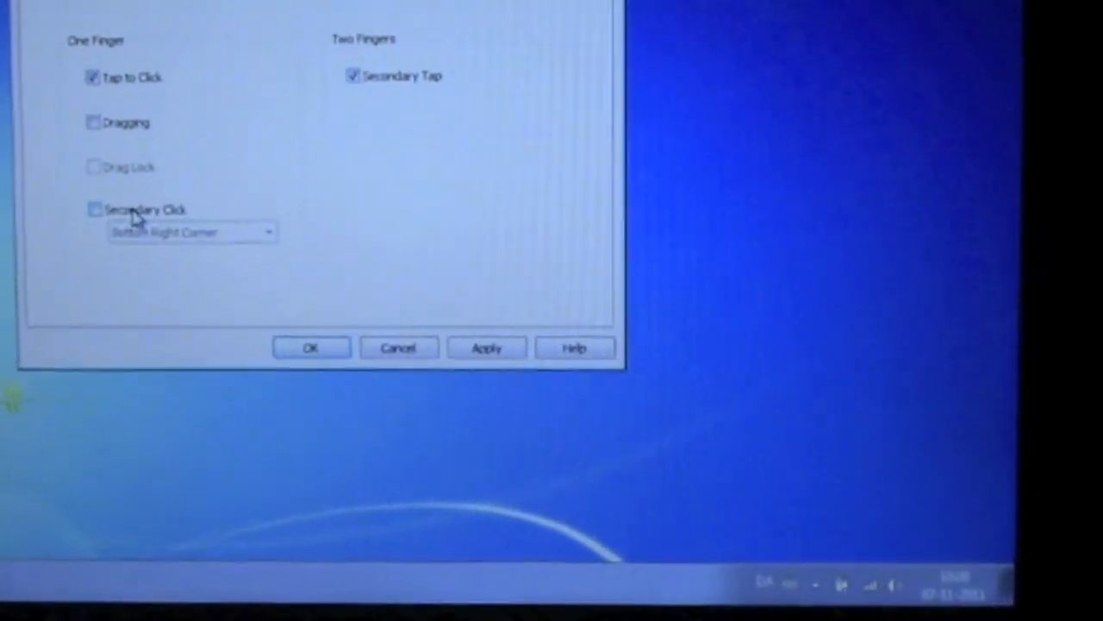
click(94, 209)
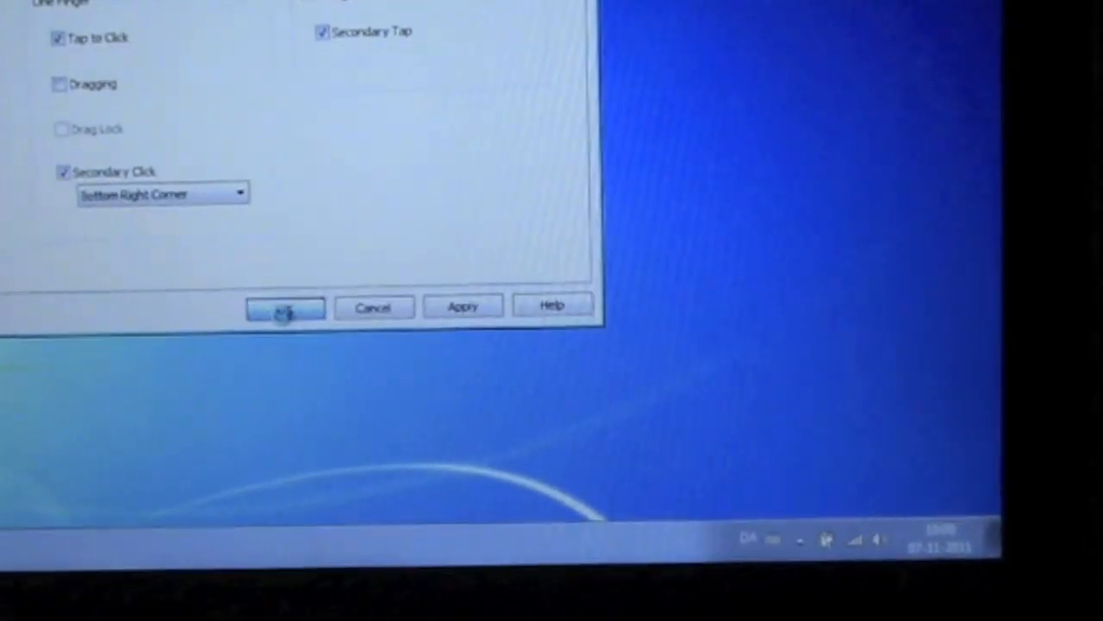
click(285, 307)
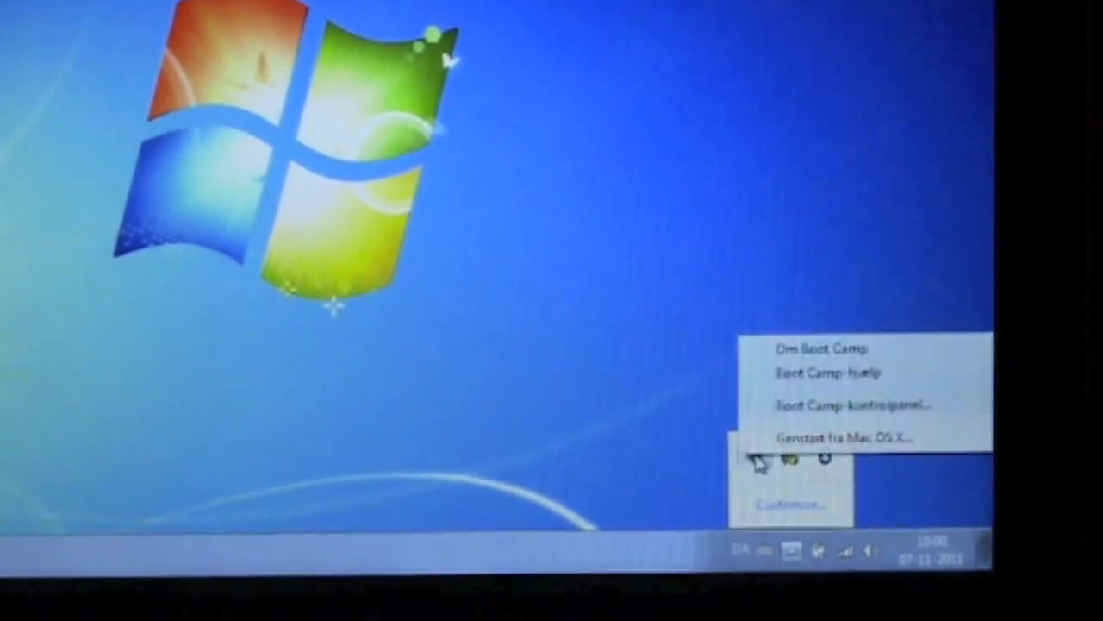
- Choose 'Genstart fra Mac OS X…' from the Boot Camp menu and confirm with OK
click(843, 436)
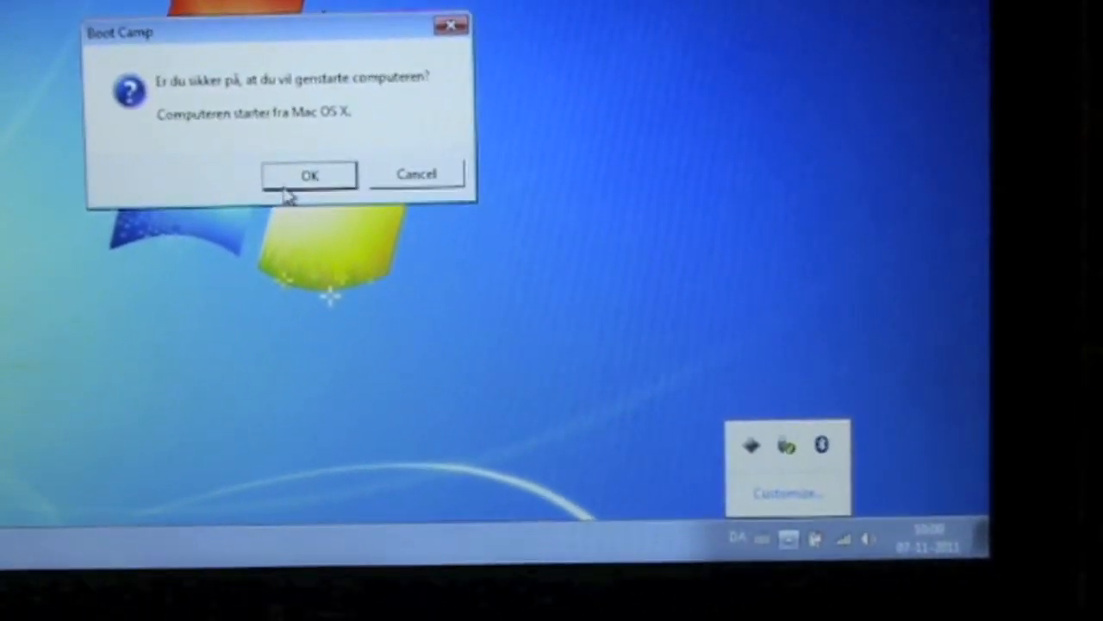
click(309, 174)
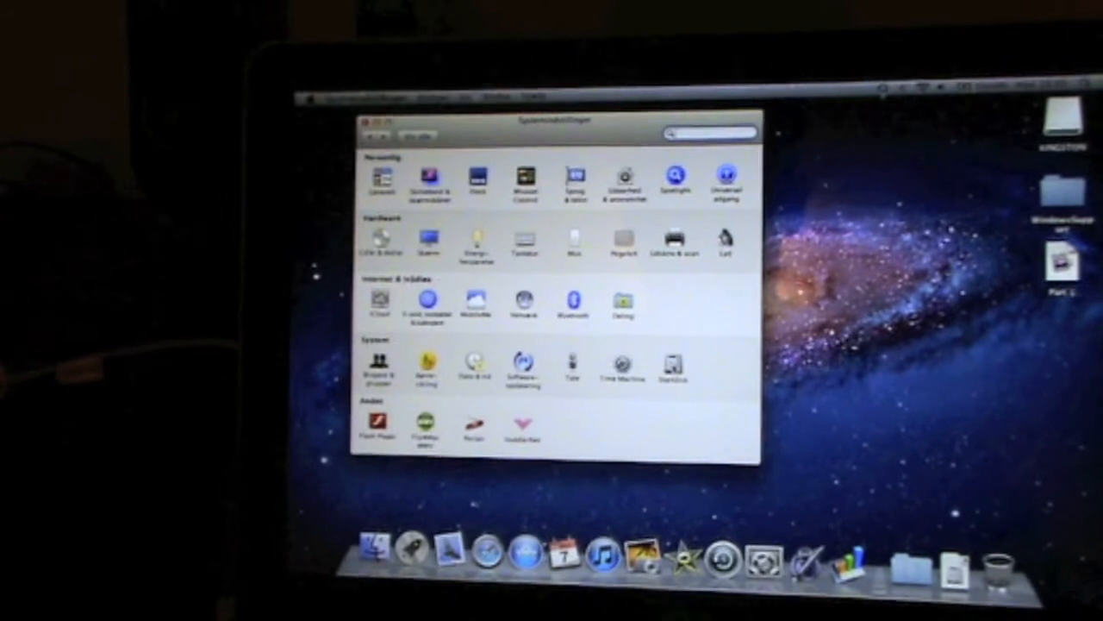
- Set BOOTCAMP Windows as the startup disk in Startdisk and restart the Mac
click(674, 364)
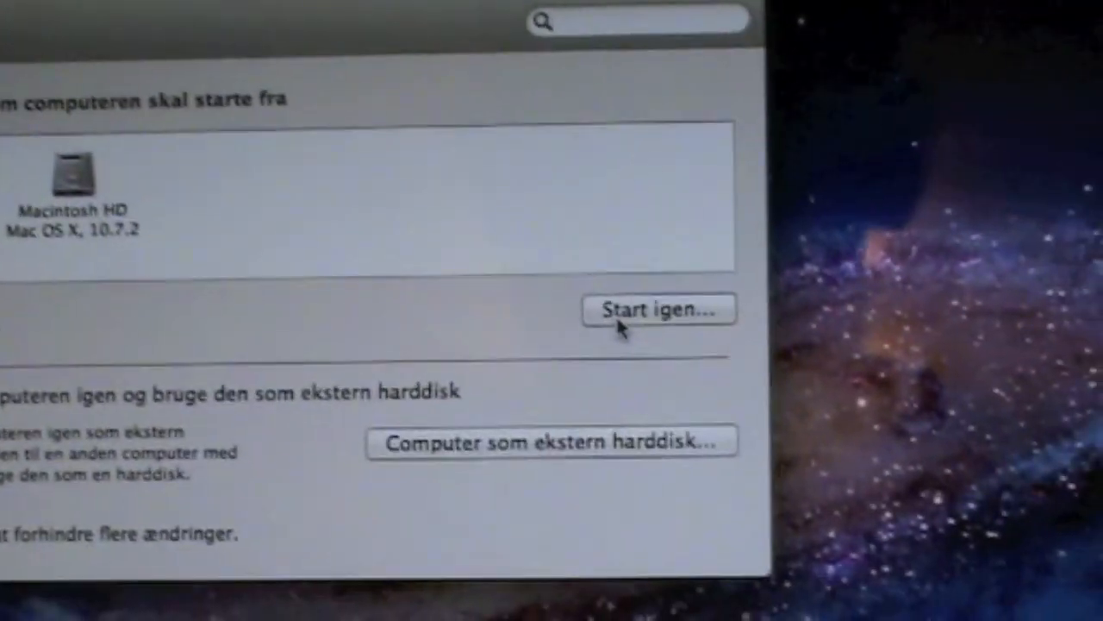
click(657, 309)
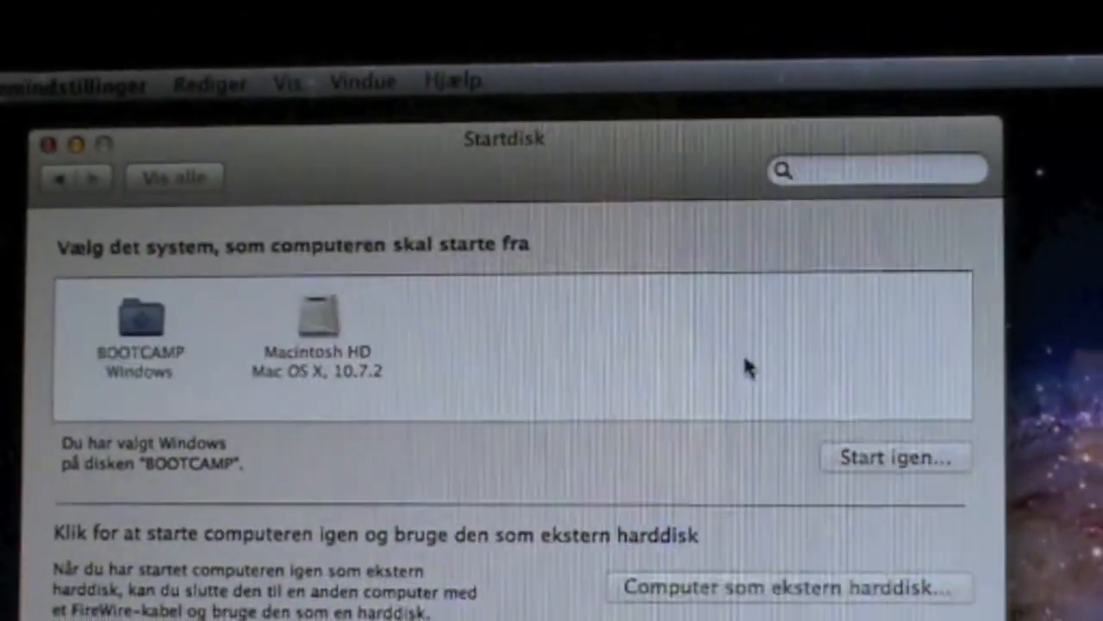
click(894, 457)
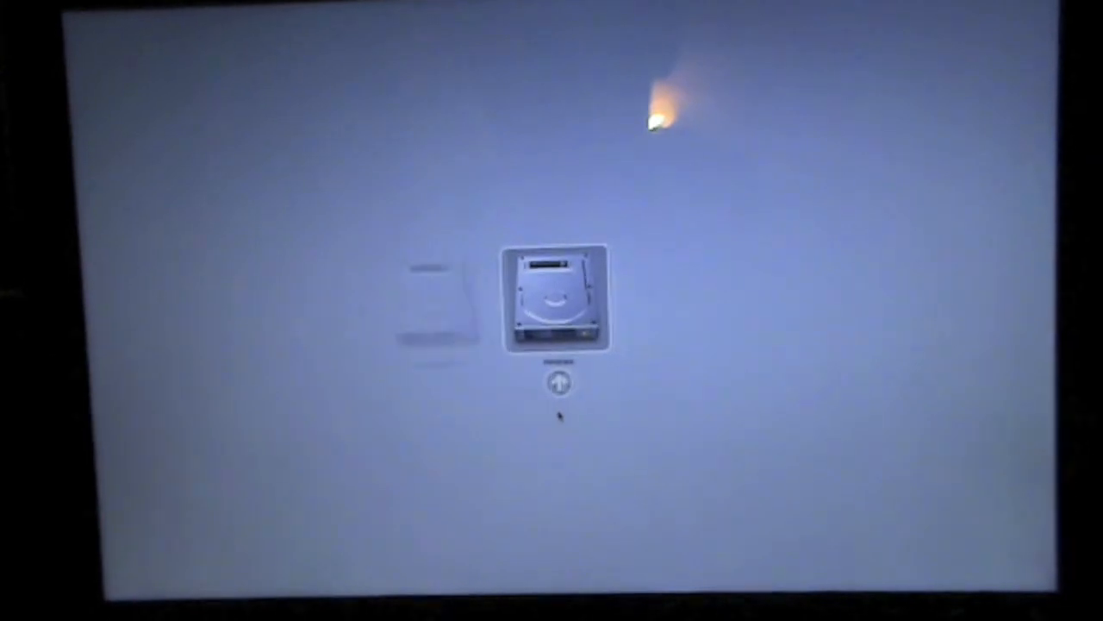